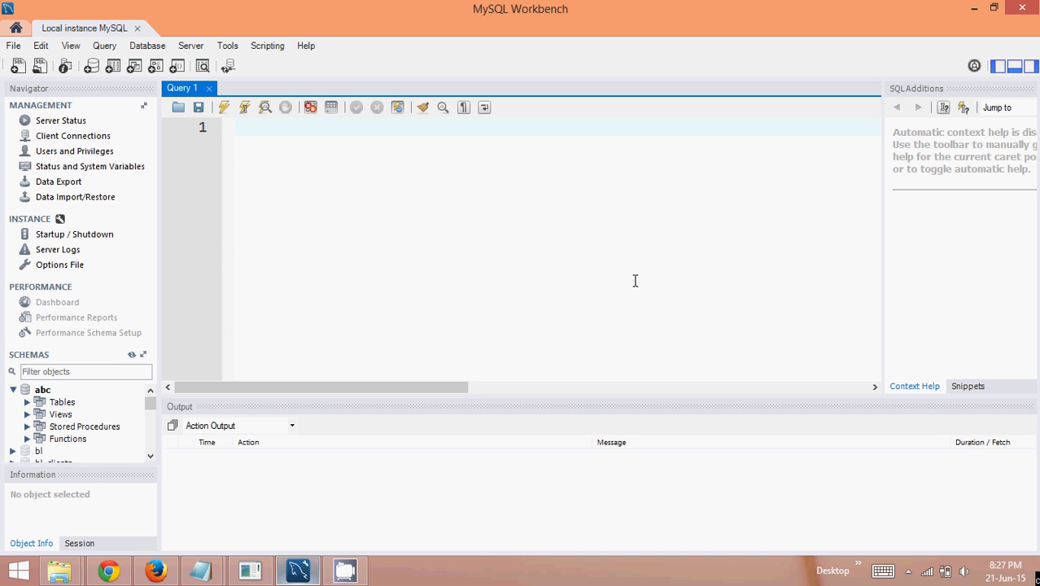
# Note the TCL category in the query editor with an empty line above it
pyautogui.click(235, 127)
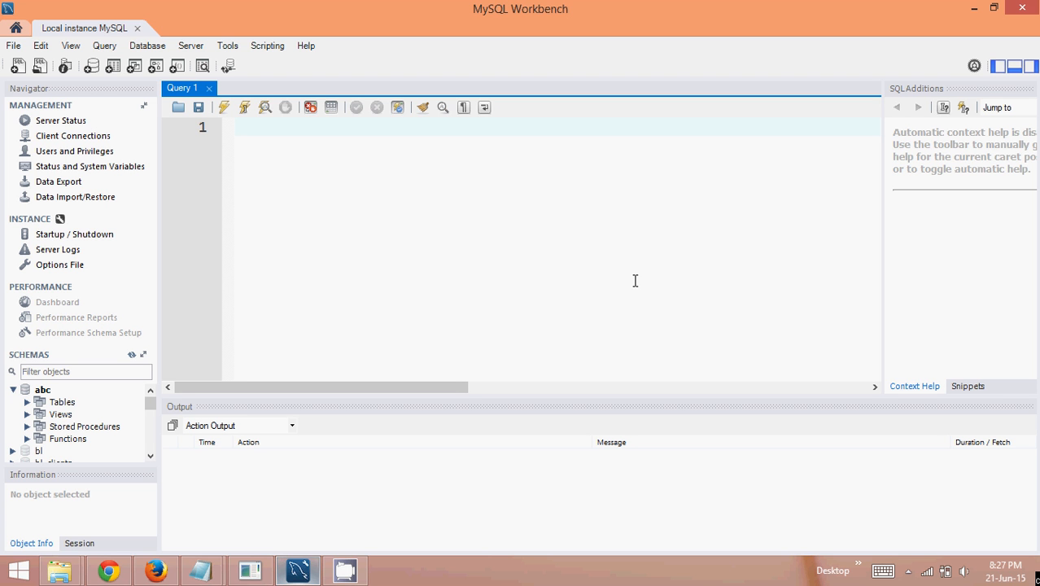
pyautogui.click(236, 127)
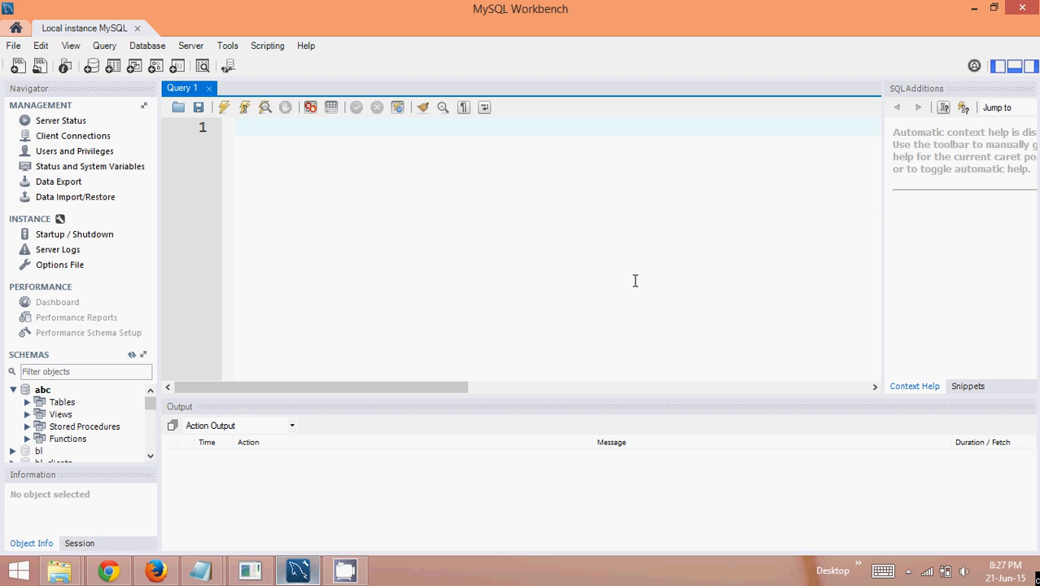
pyautogui.click(240, 128)
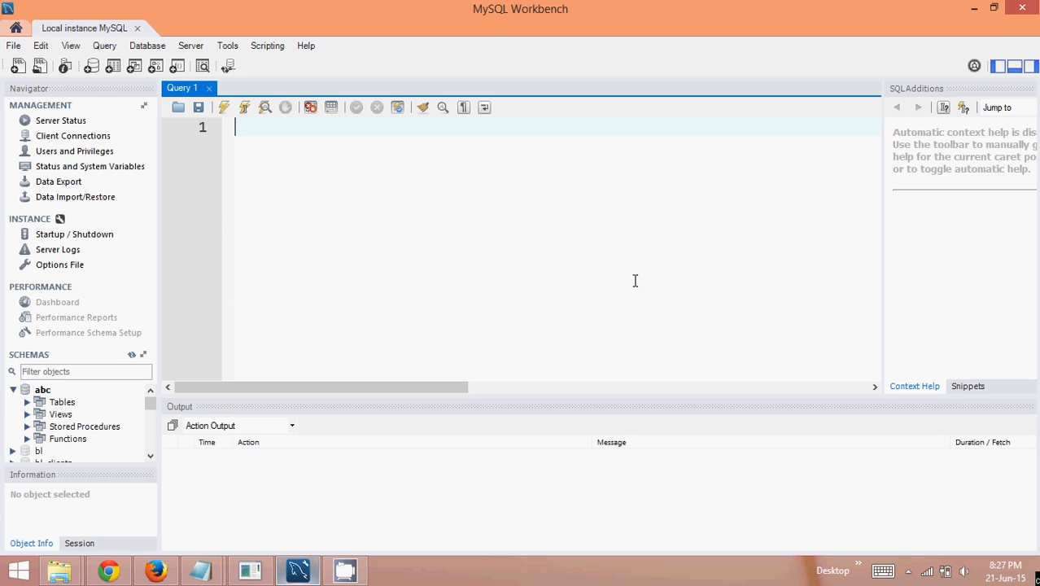
pyautogui.write('TCL')
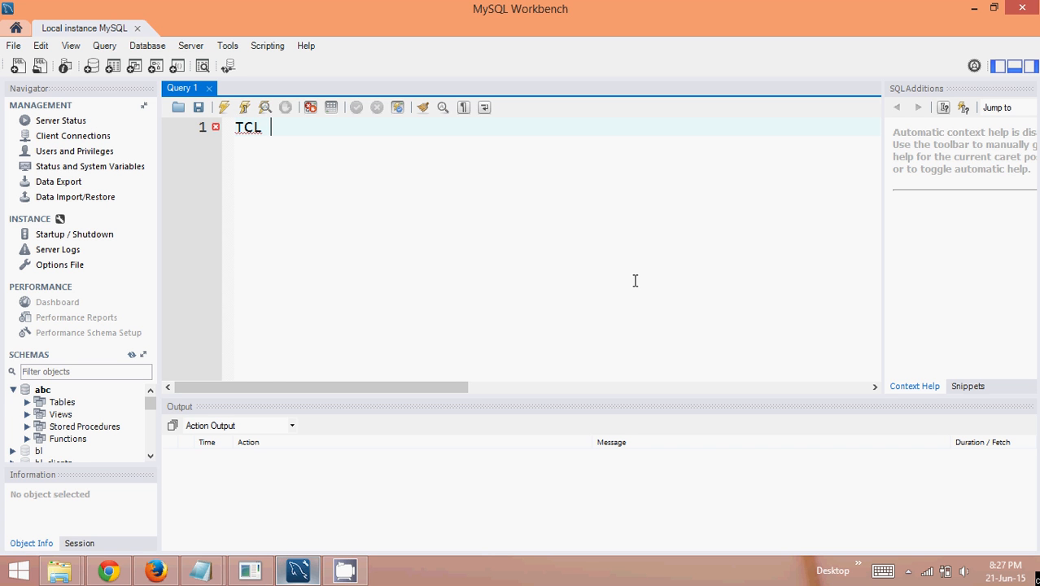
pyautogui.press('Return')
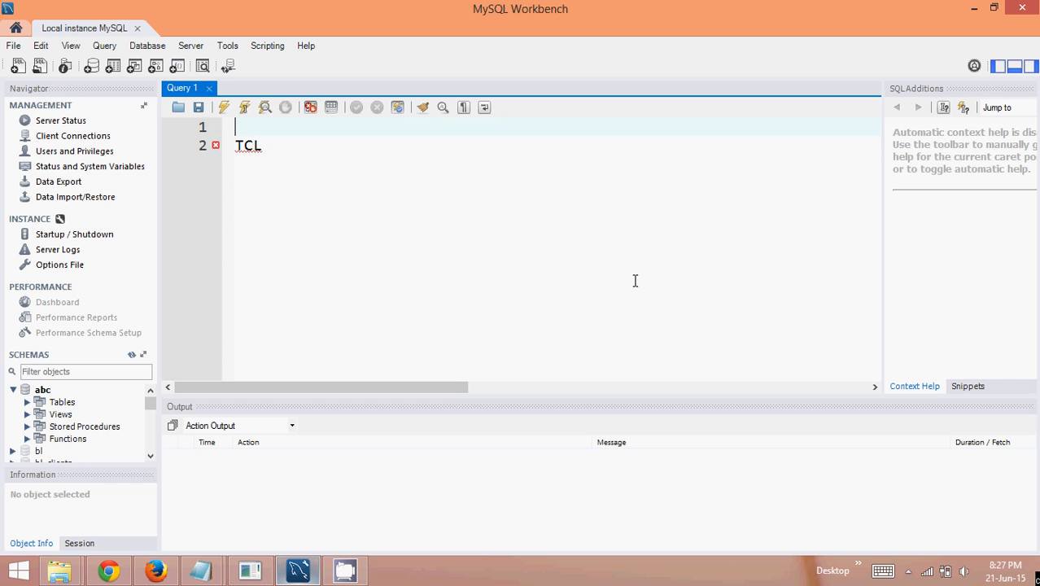
# List the DDL -, DML and DQL/DRL categories on the lines above TCL
pyautogui.write('DDL -')
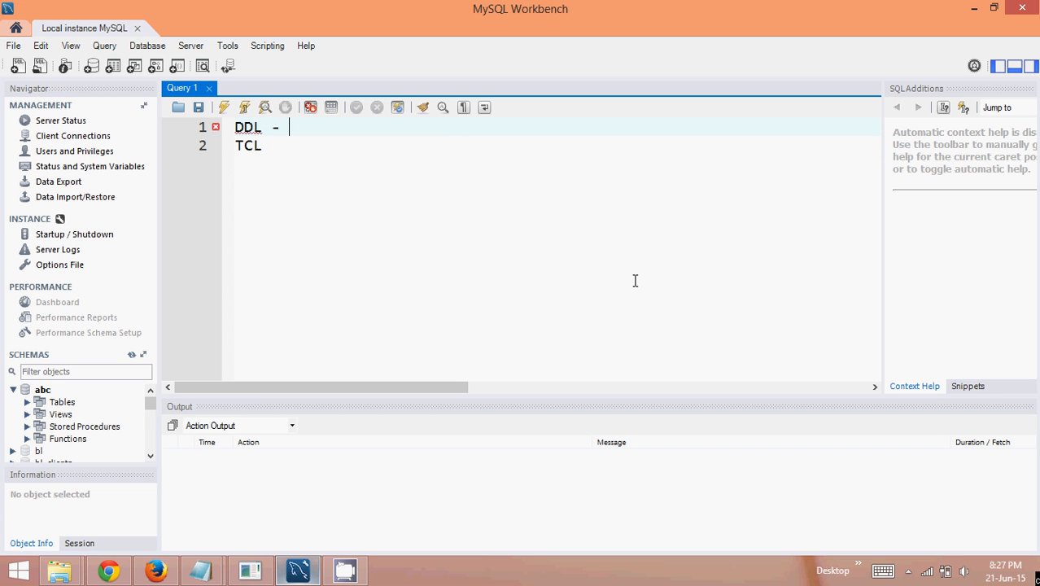
pyautogui.write('DML')
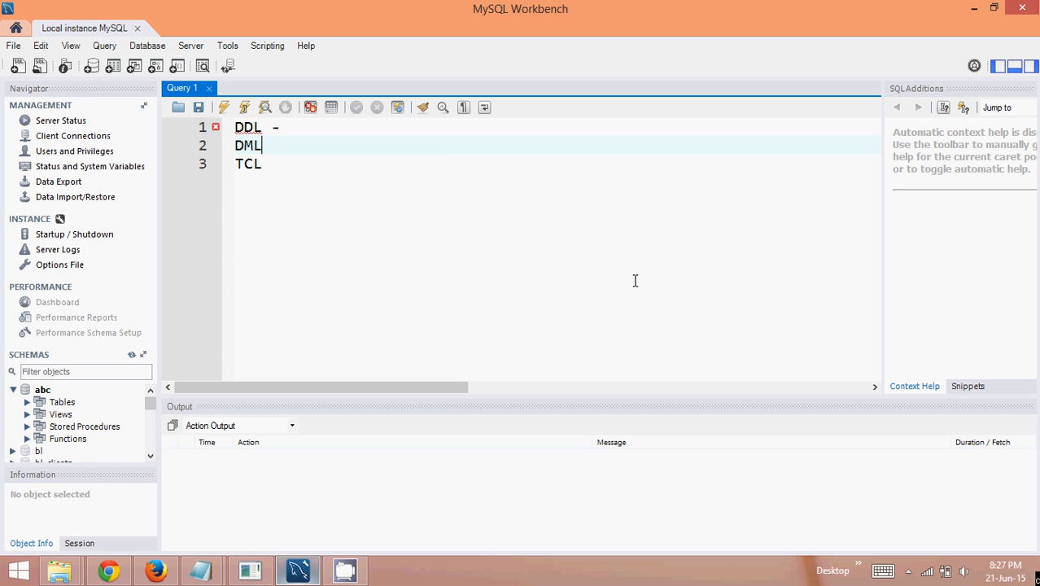
pyautogui.write('alter')
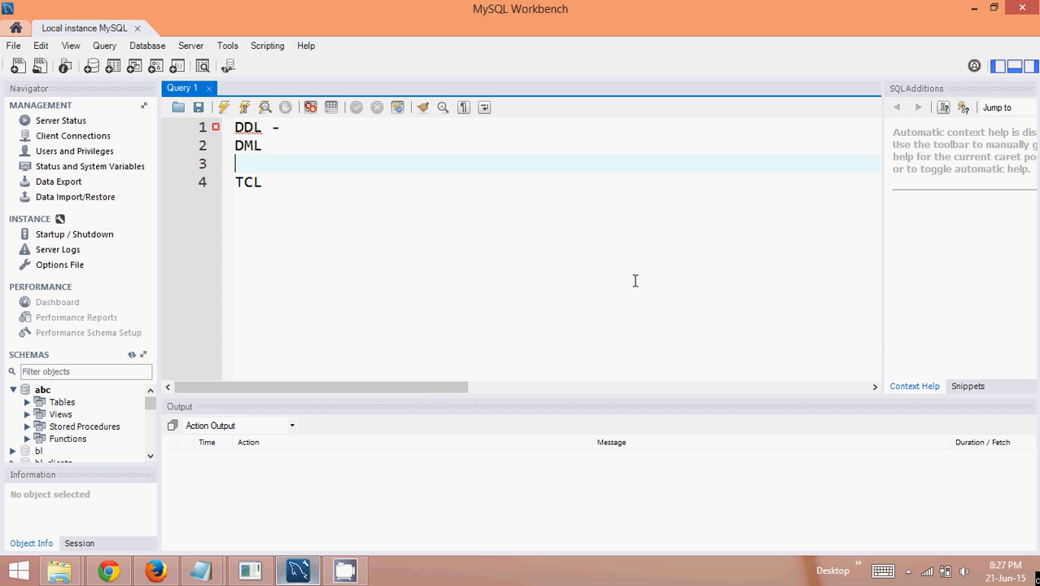
pyautogui.write('DQL')
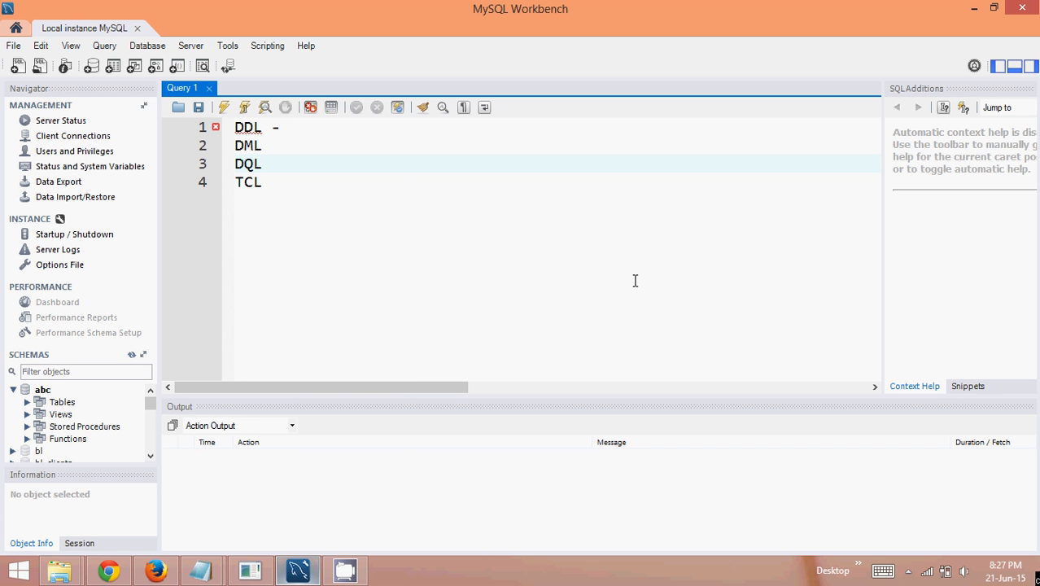
pyautogui.write('/DR')
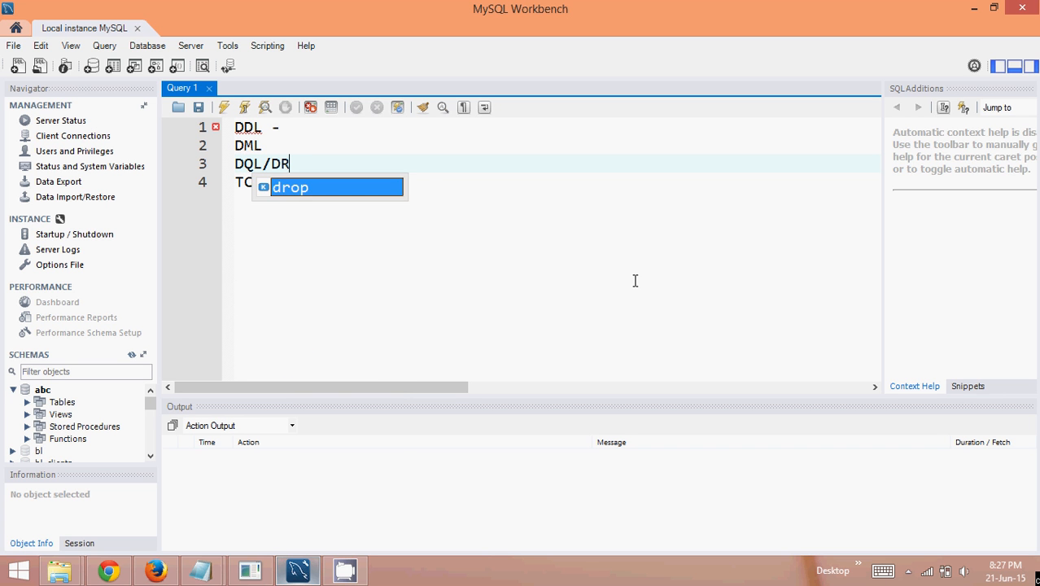
pyautogui.write('L')
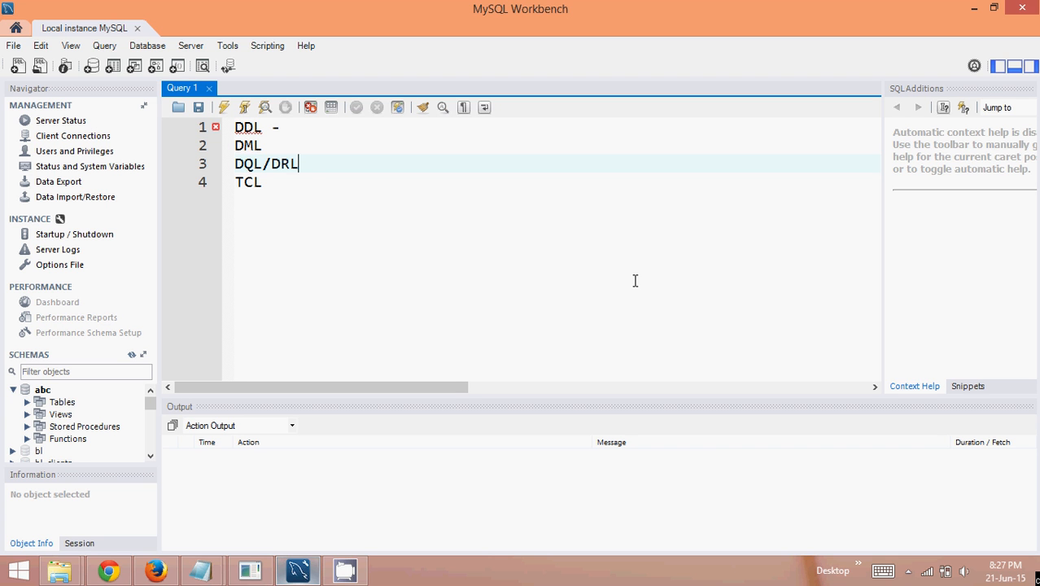
pyautogui.click(276, 182)
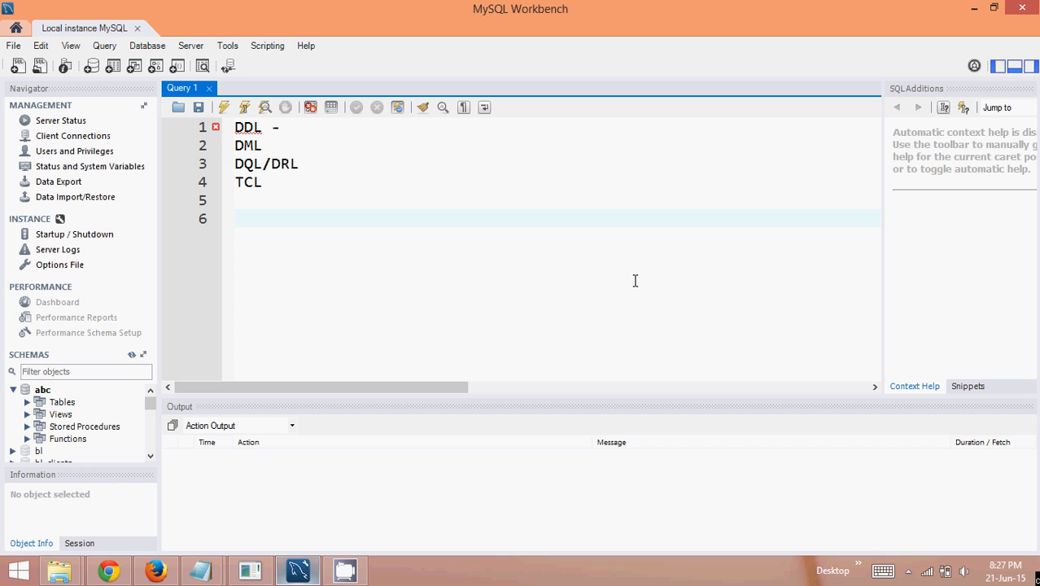
pyautogui.click(236, 218)
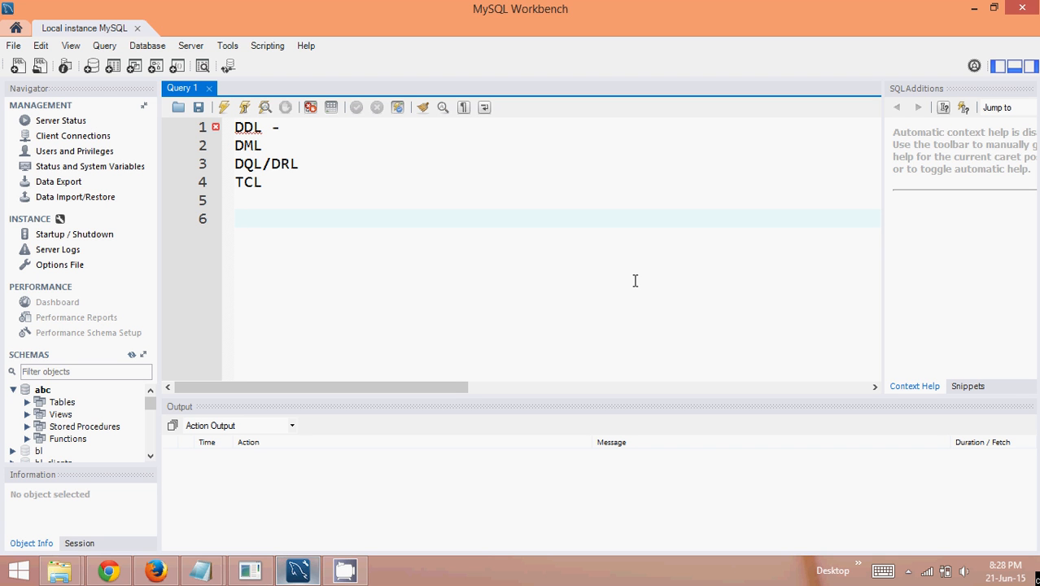
pyautogui.click(237, 218)
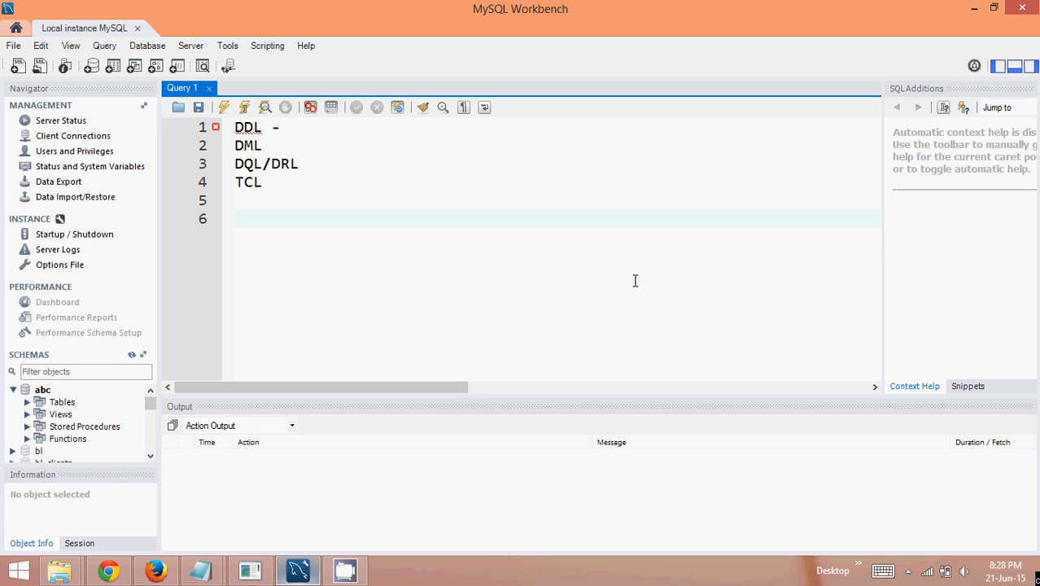
pyautogui.click(237, 218)
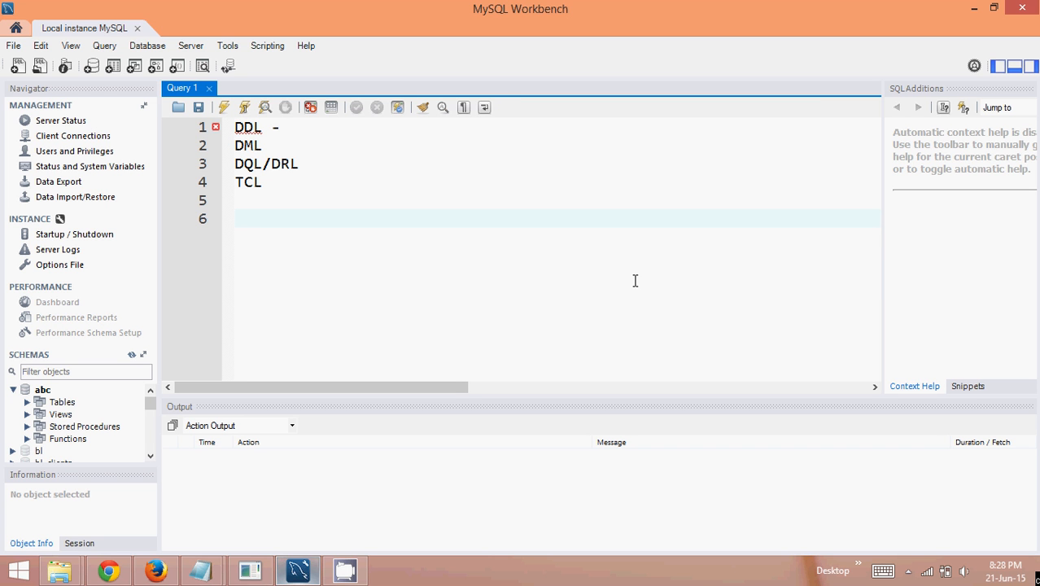
pyautogui.click(236, 218)
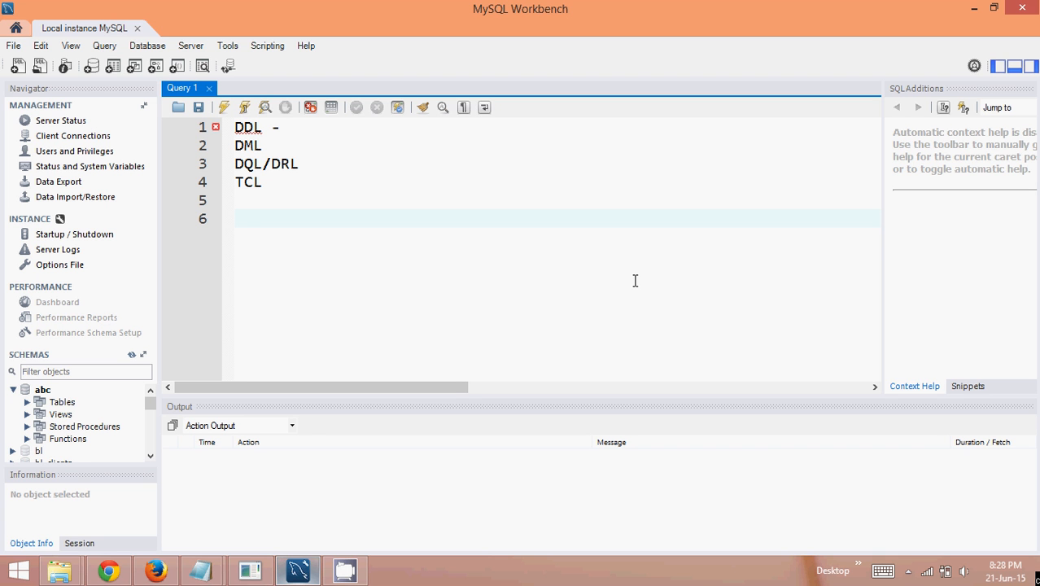
pyautogui.click(236, 218)
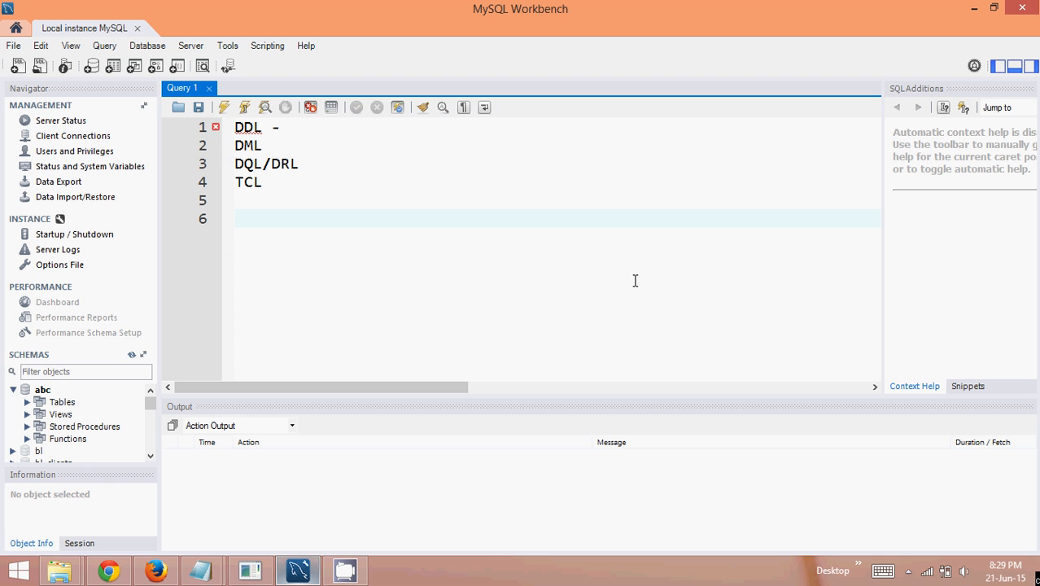
pyautogui.click(236, 219)
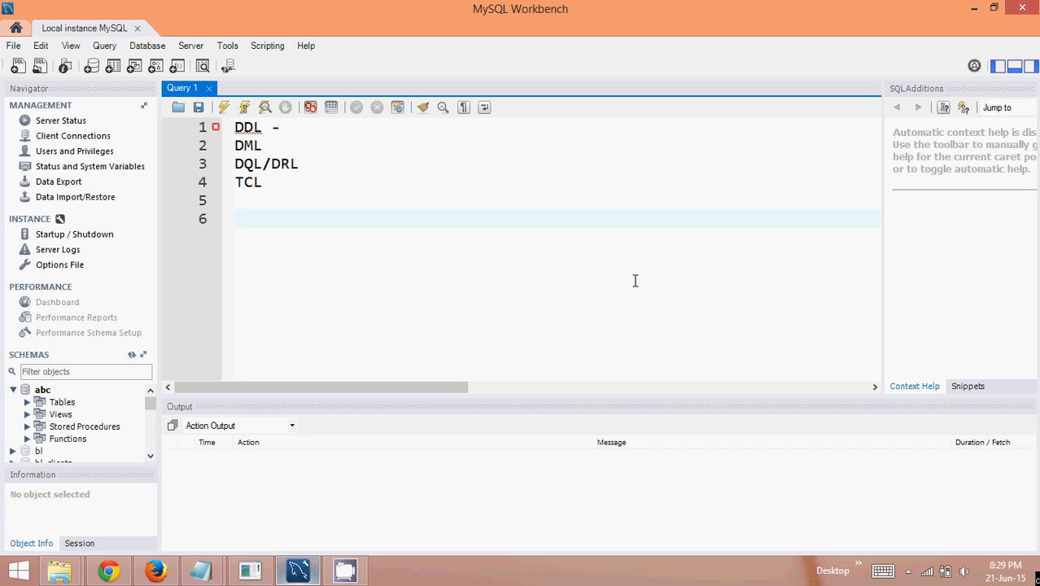
pyautogui.click(236, 218)
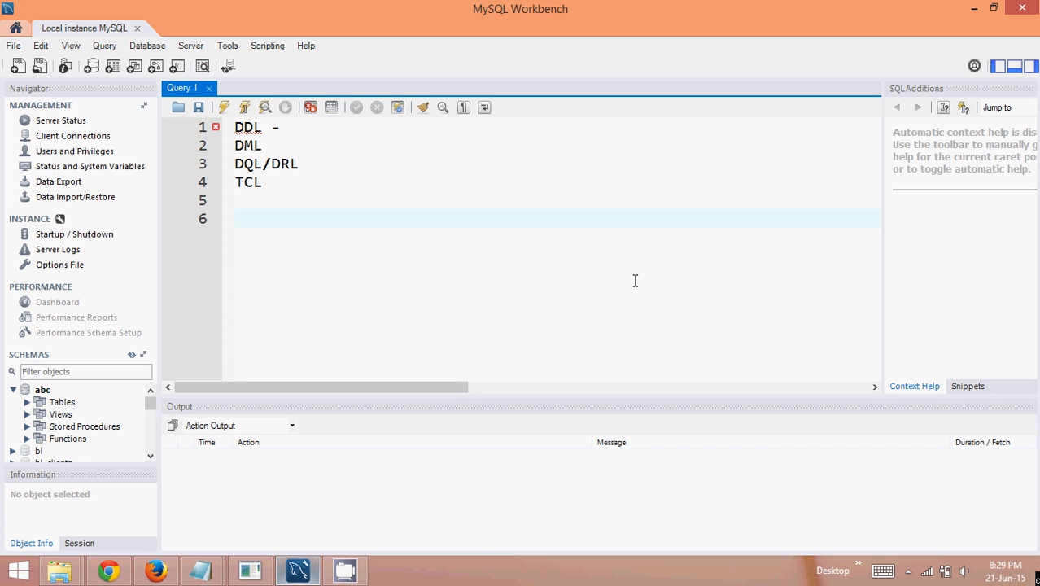
pyautogui.click(236, 218)
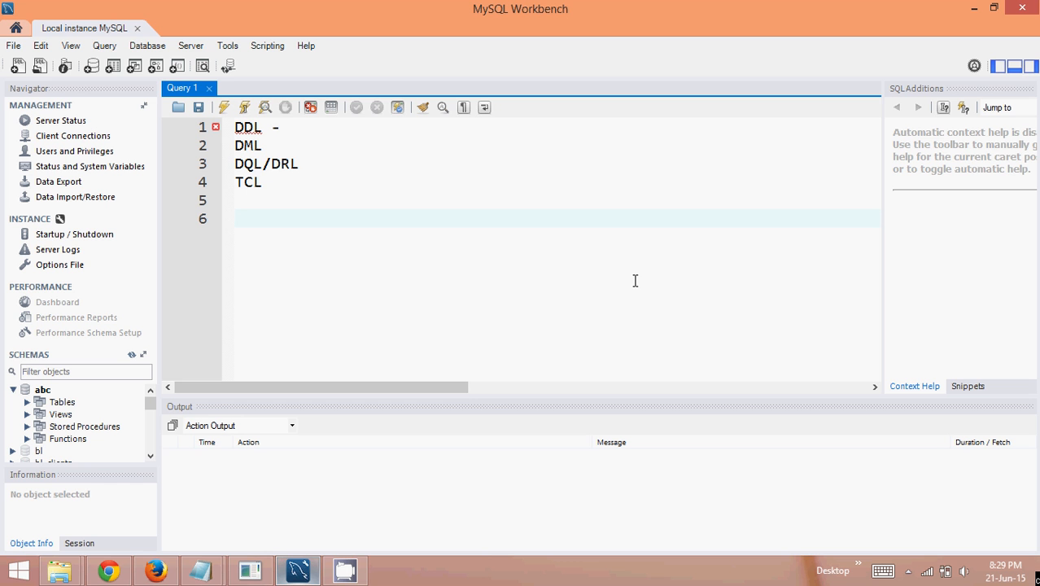
pyautogui.click(236, 218)
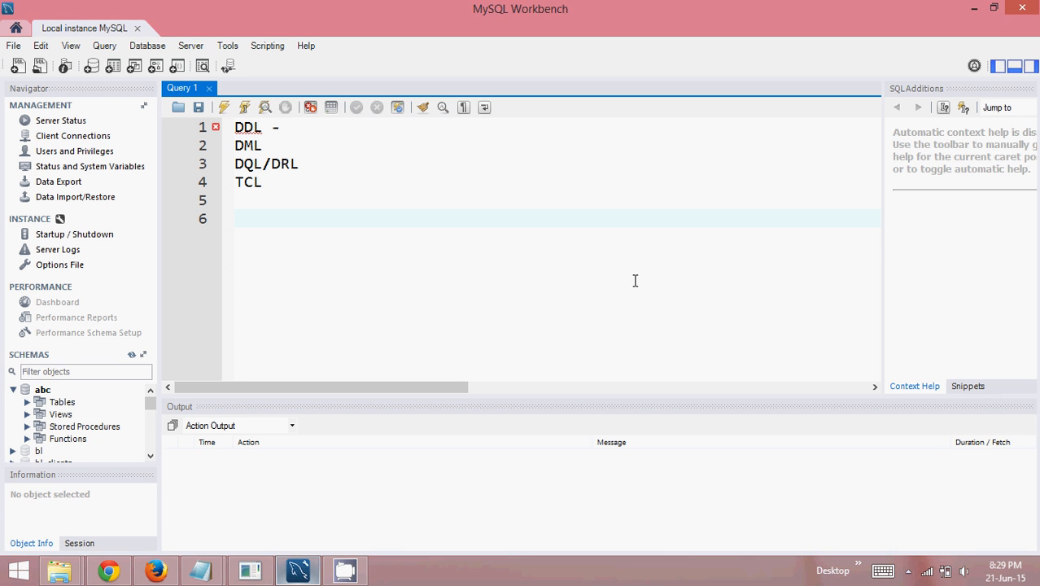
pyautogui.click(236, 219)
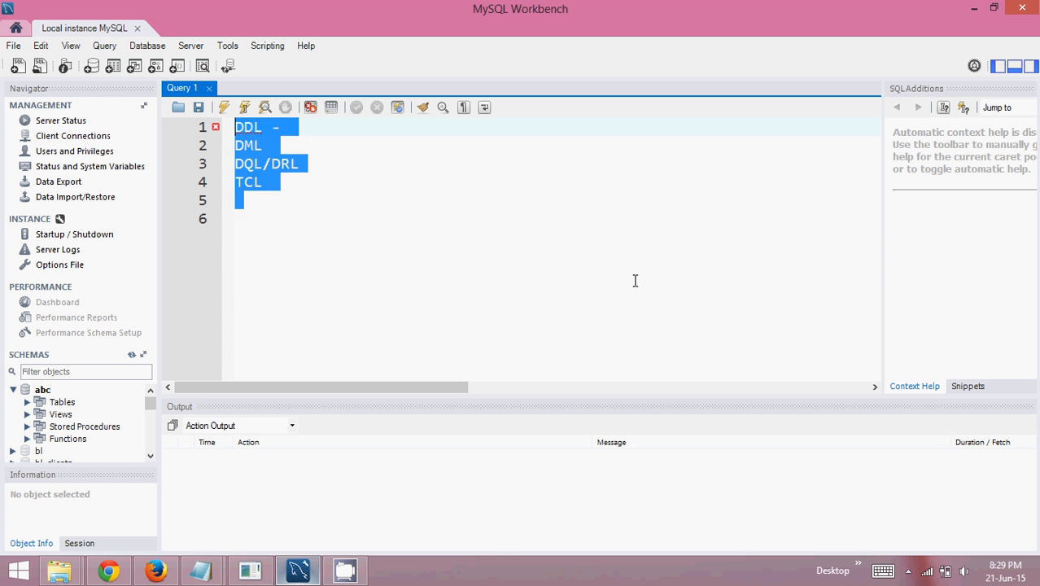
# Write set autocommit = 0; and execute it so autocommit is switched off
pyautogui.write('set')
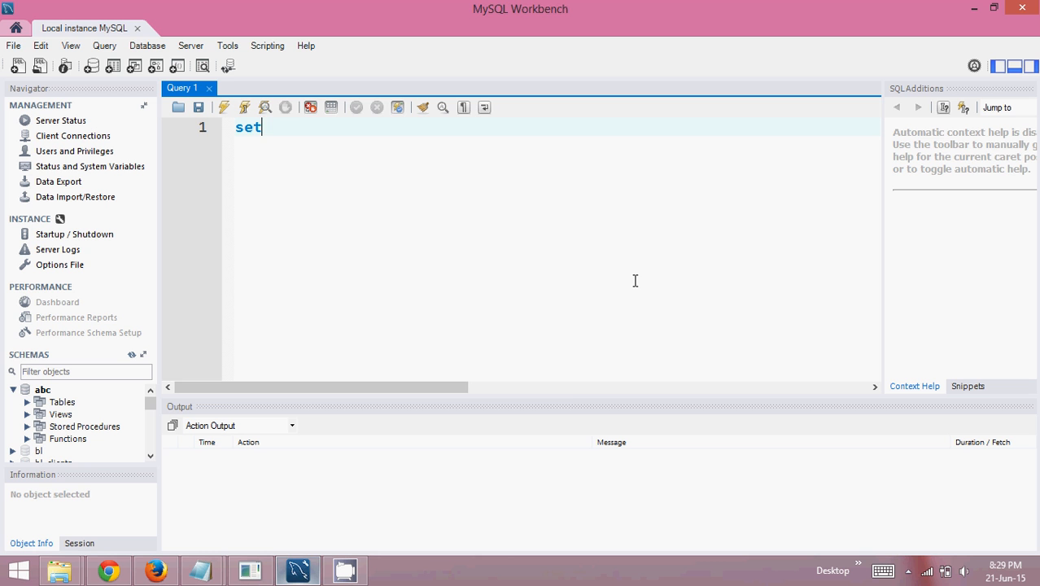
pyautogui.write('aut')
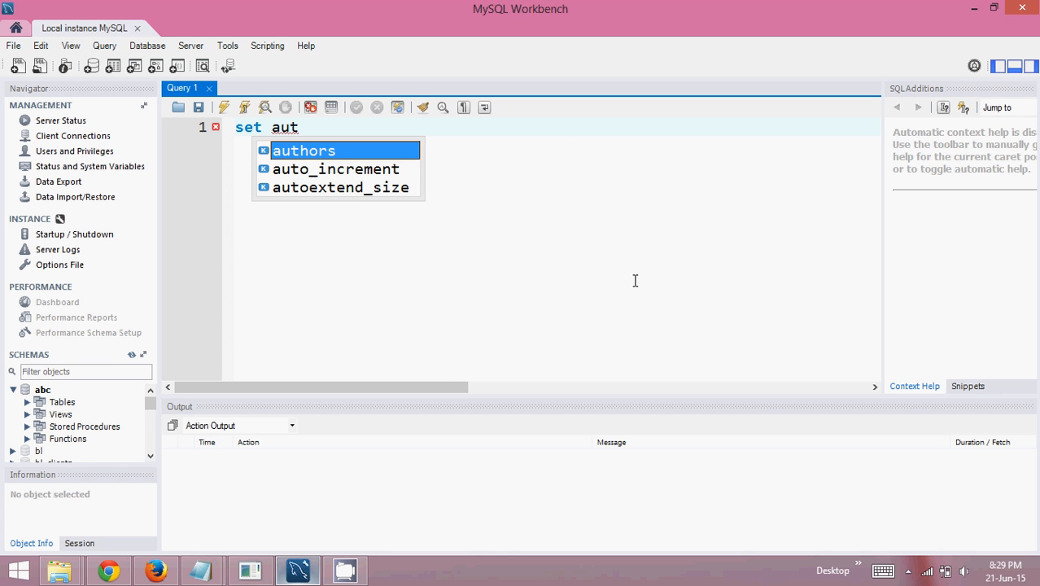
pyautogui.write('oco')
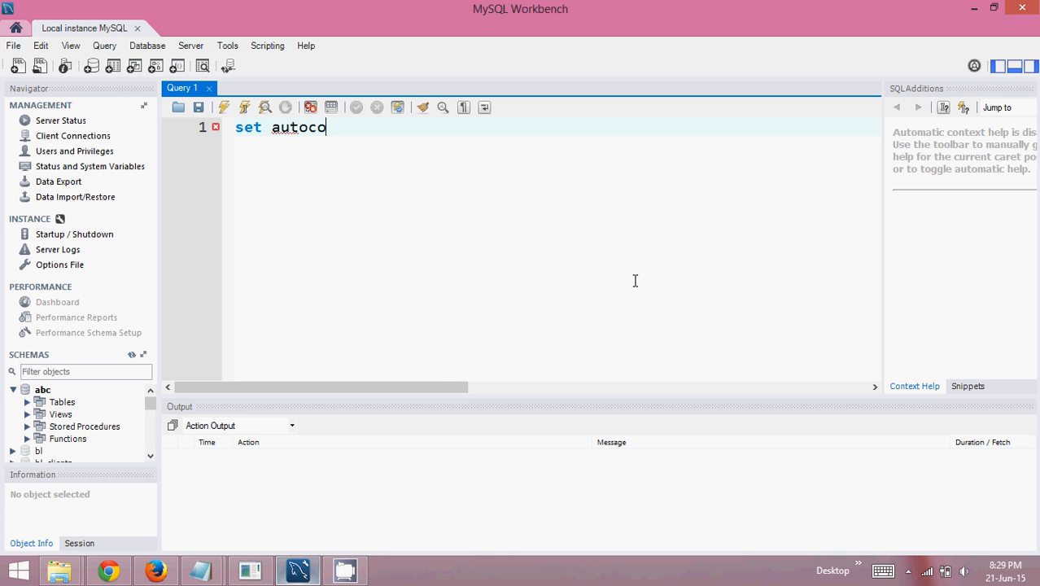
pyautogui.write('mmit')
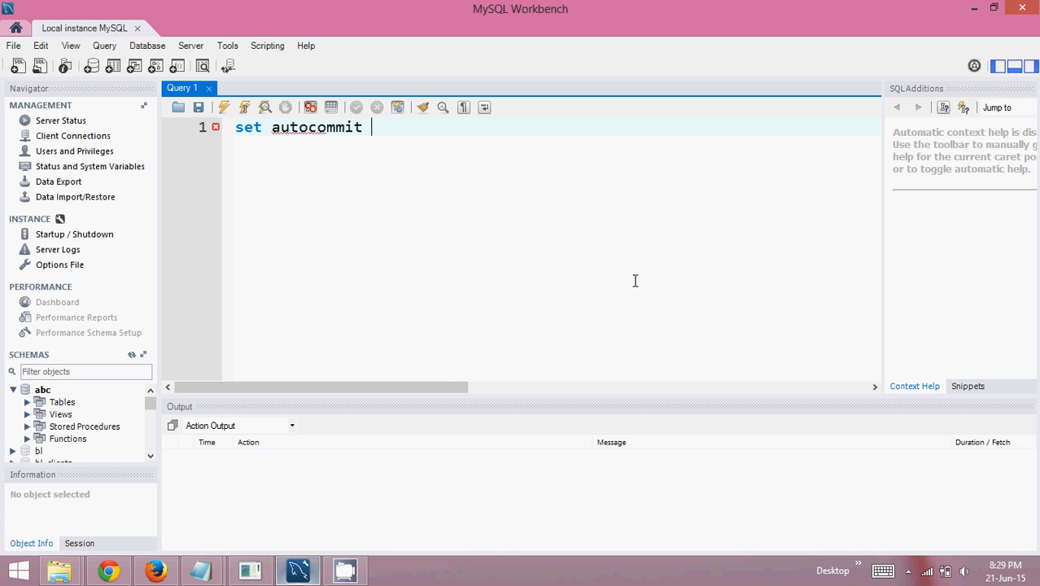
pyautogui.write('= 0;')
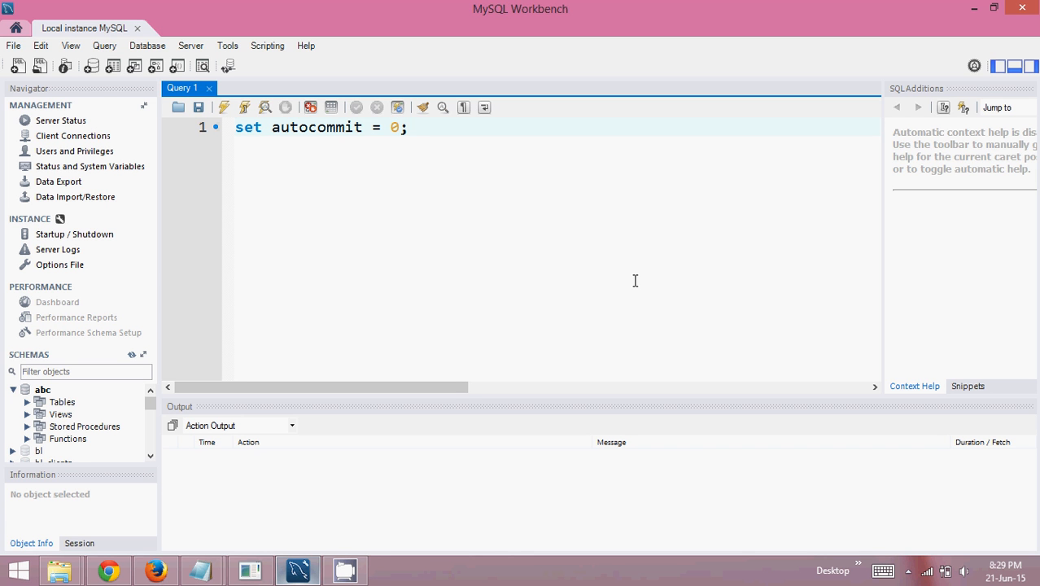
pyautogui.click(411, 127)
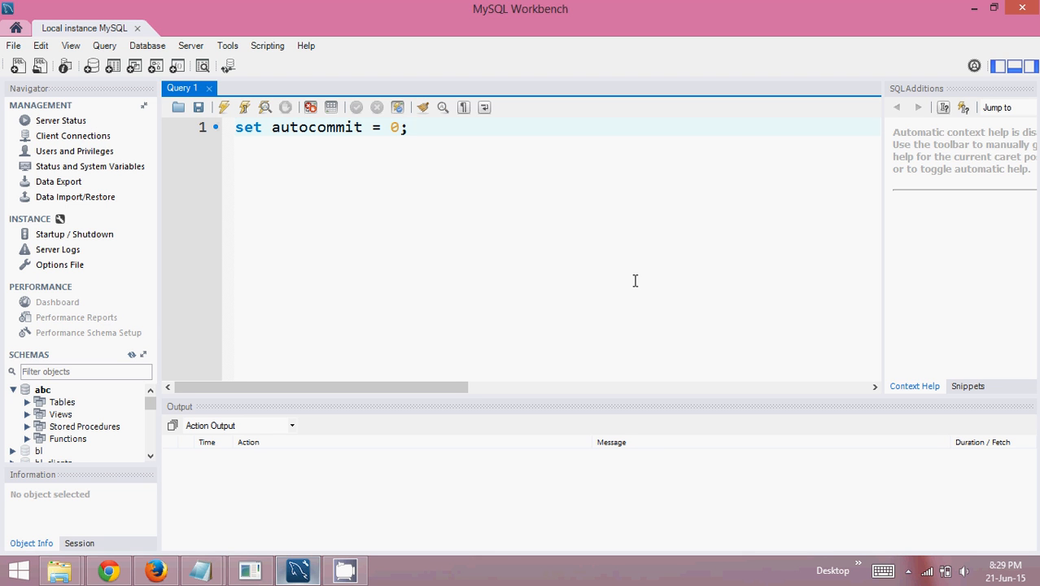
pyautogui.click(407, 127)
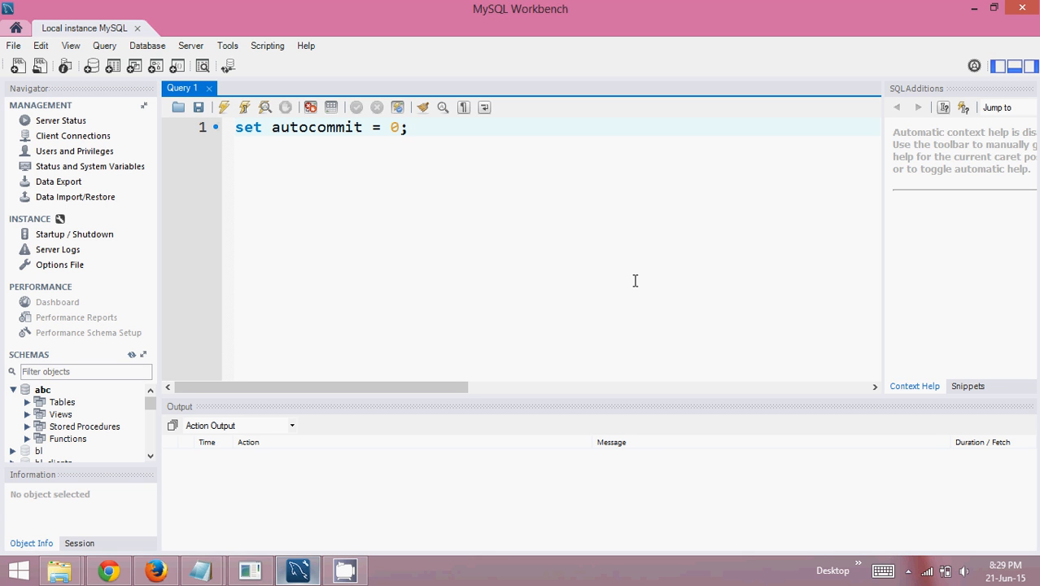
pyautogui.click(223, 107)
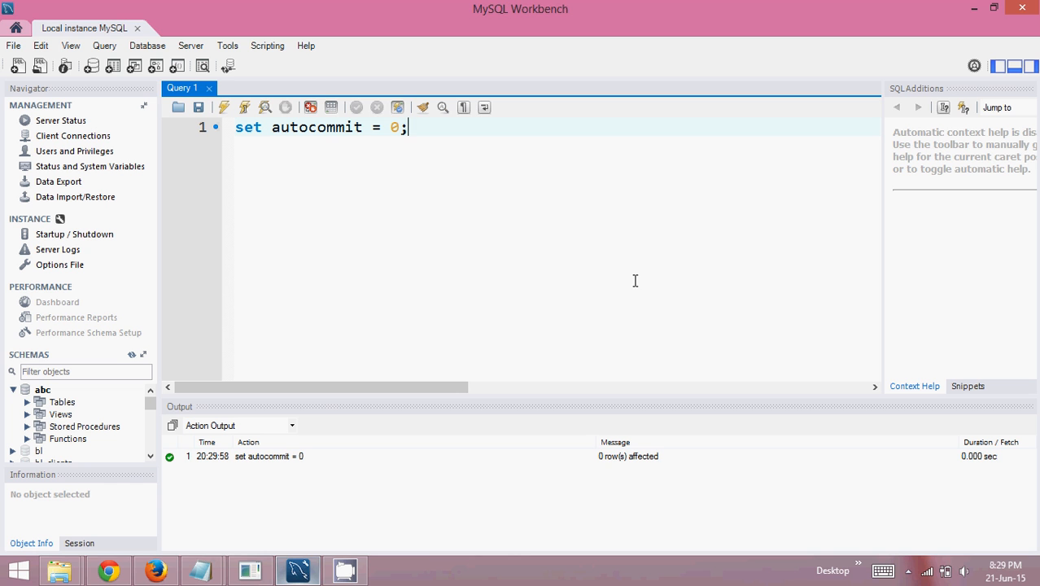
pyautogui.click(269, 456)
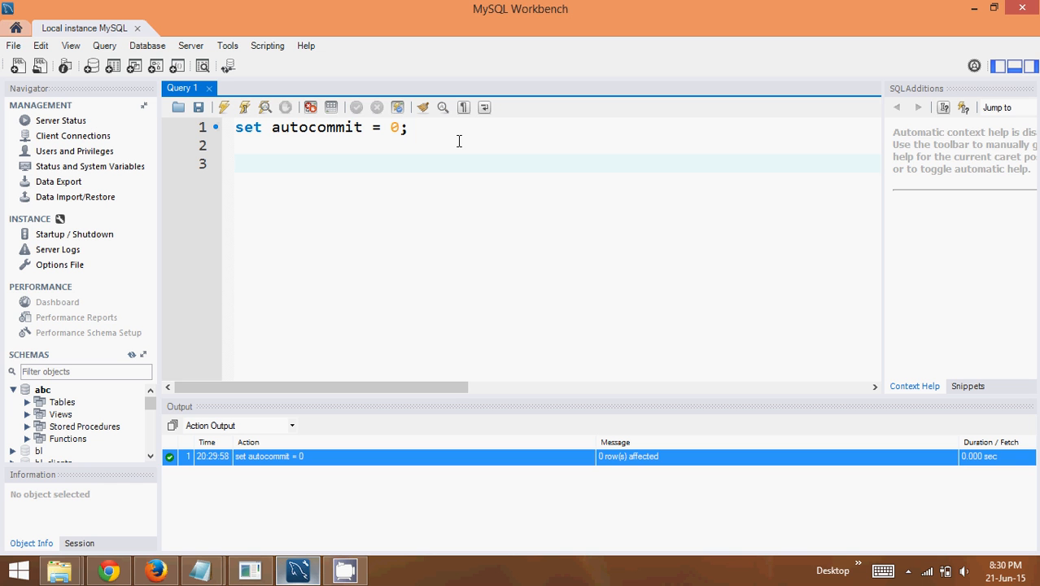
# Write select * from student; and execute it to list the student rows
pyautogui.write('select')
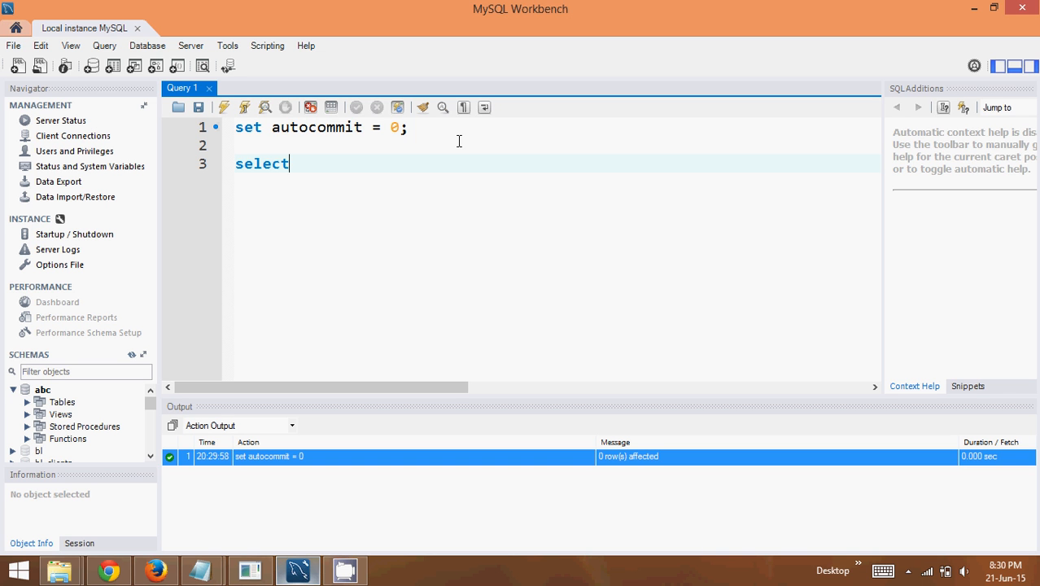
pyautogui.write('(')
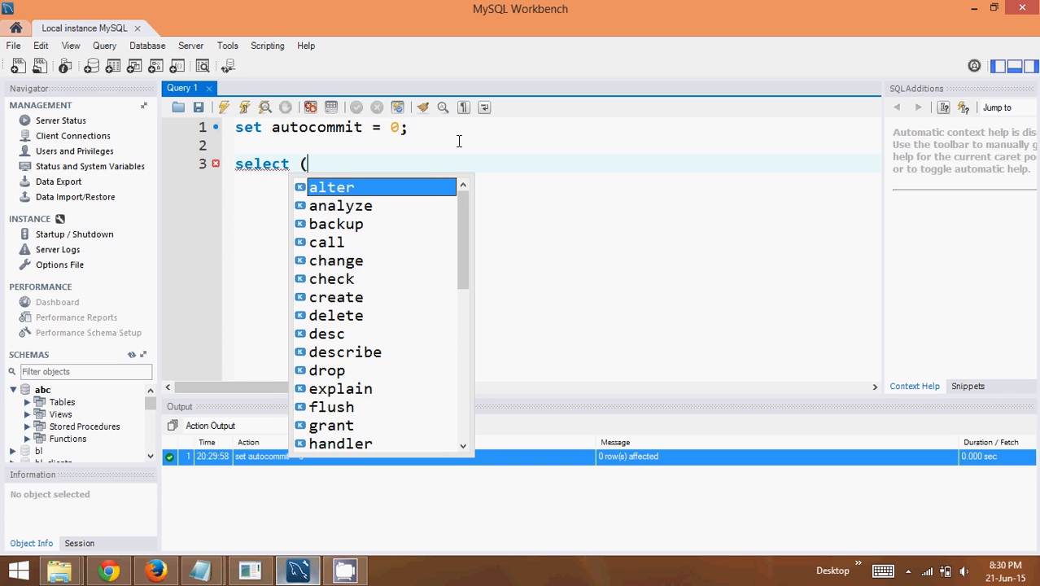
pyautogui.write('* from')
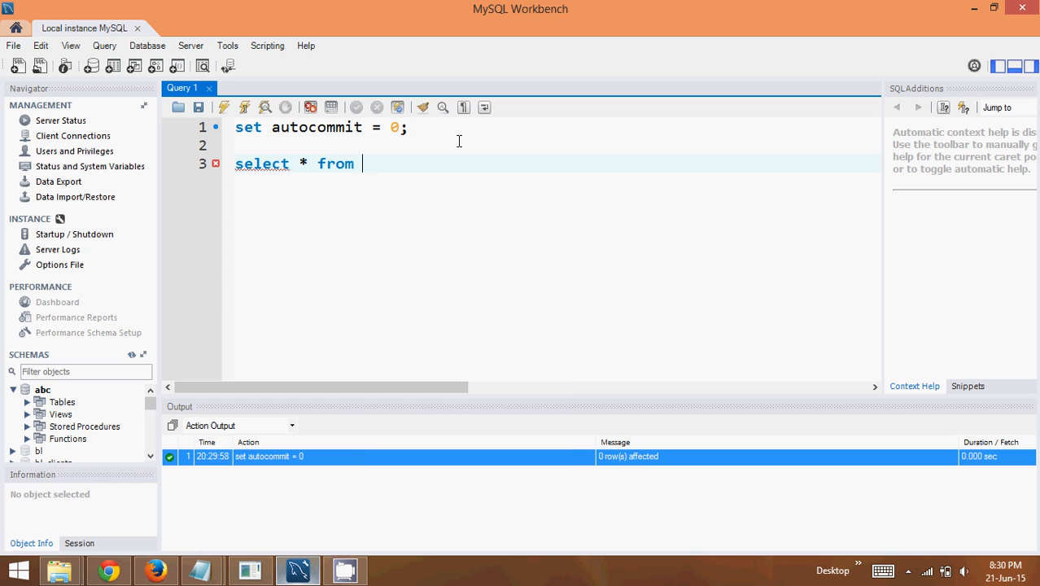
pyautogui.write('student')
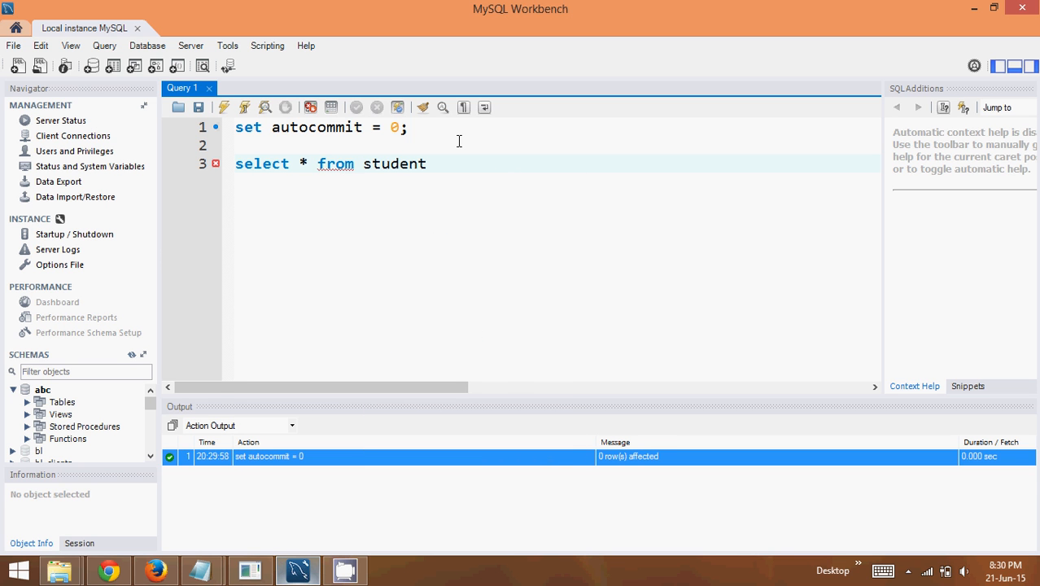
pyautogui.click(224, 106)
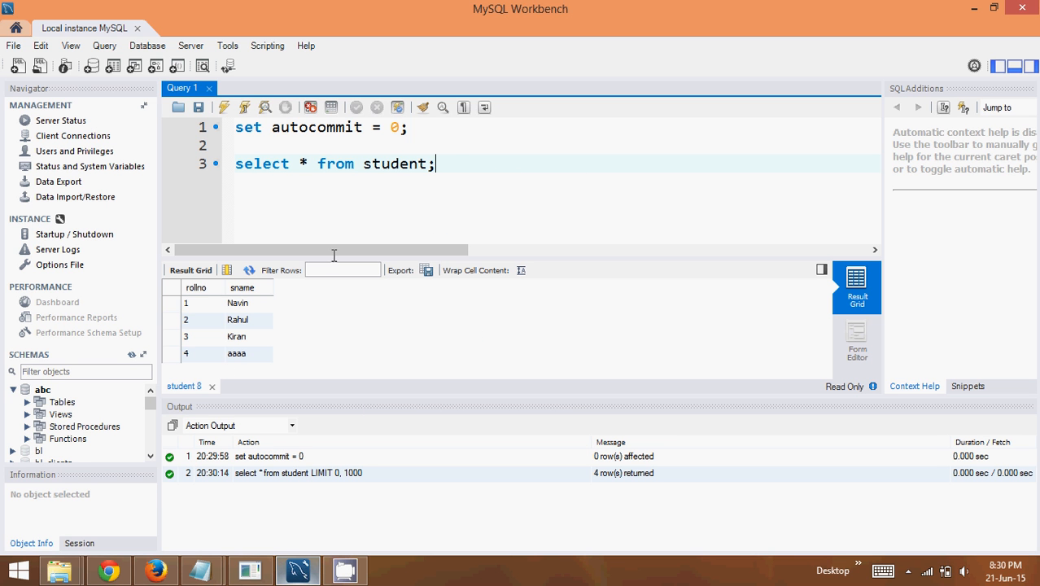
# Inspect the Navin, Kiran, aaaa and Rahul rows in the result grid
pyautogui.click(237, 303)
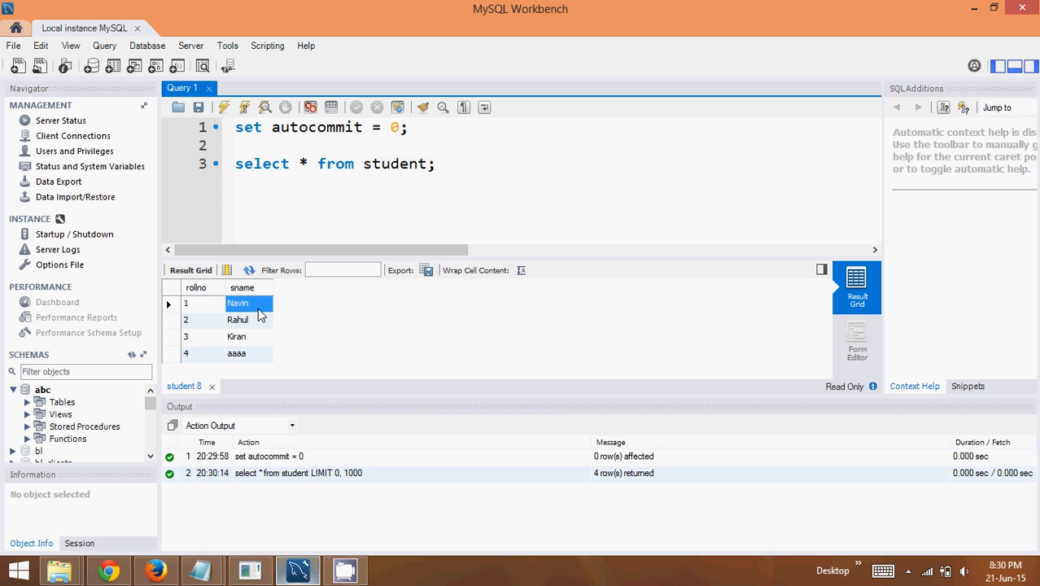
pyautogui.click(236, 336)
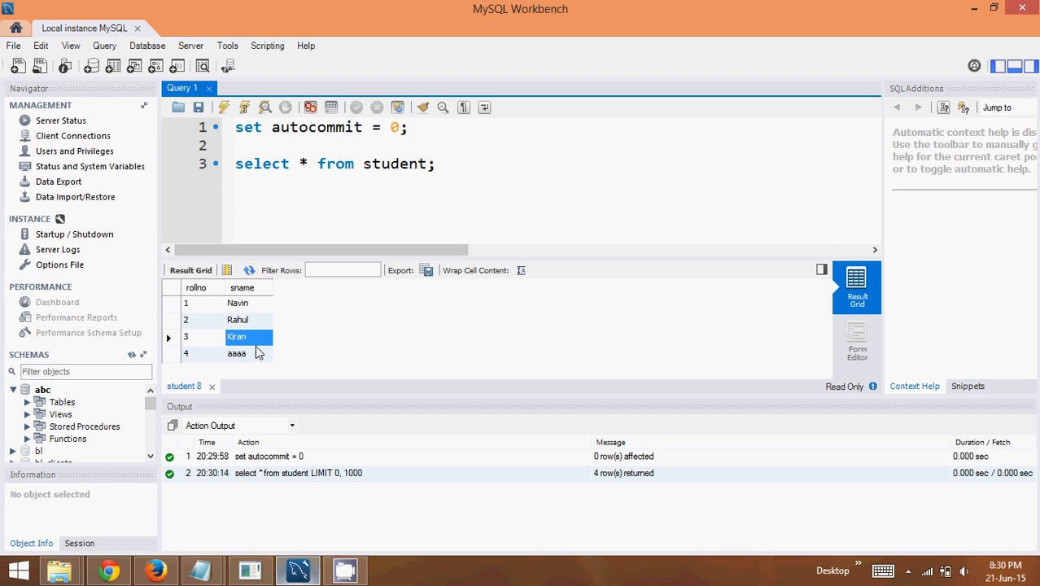
pyautogui.click(249, 353)
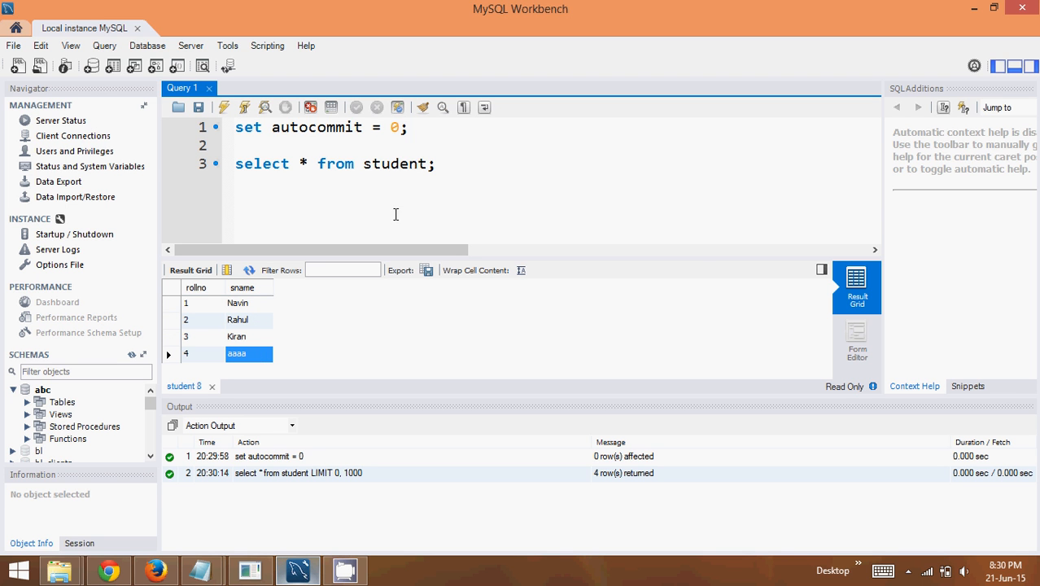
pyautogui.moveTo(478, 173)
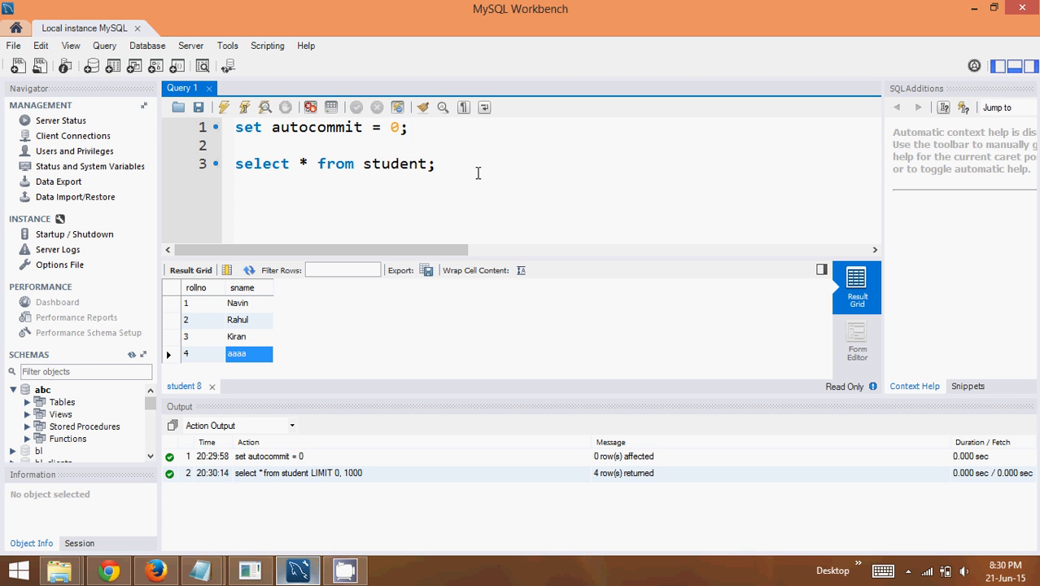
pyautogui.click(435, 163)
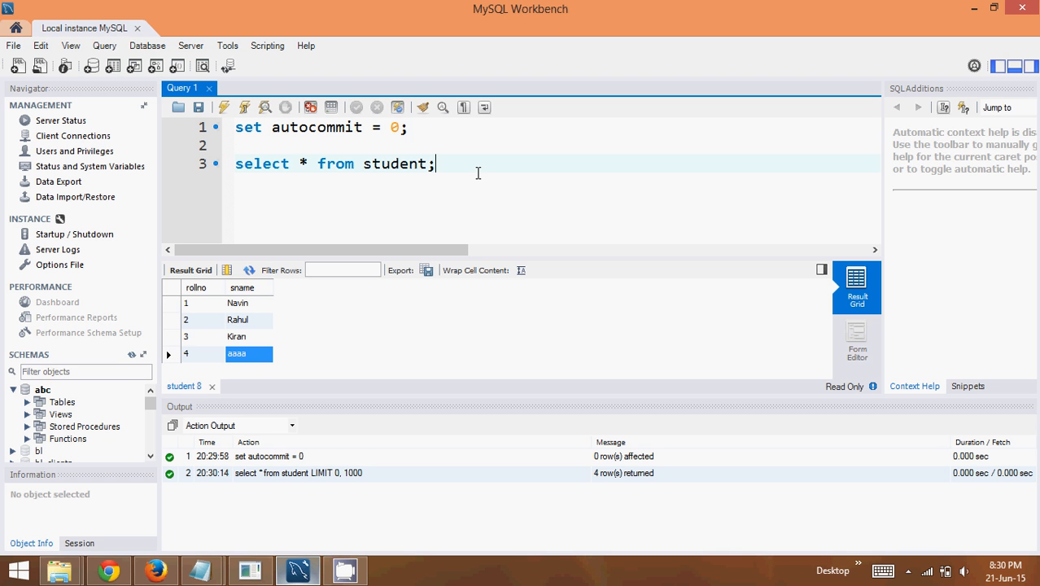
pyautogui.moveTo(336, 226)
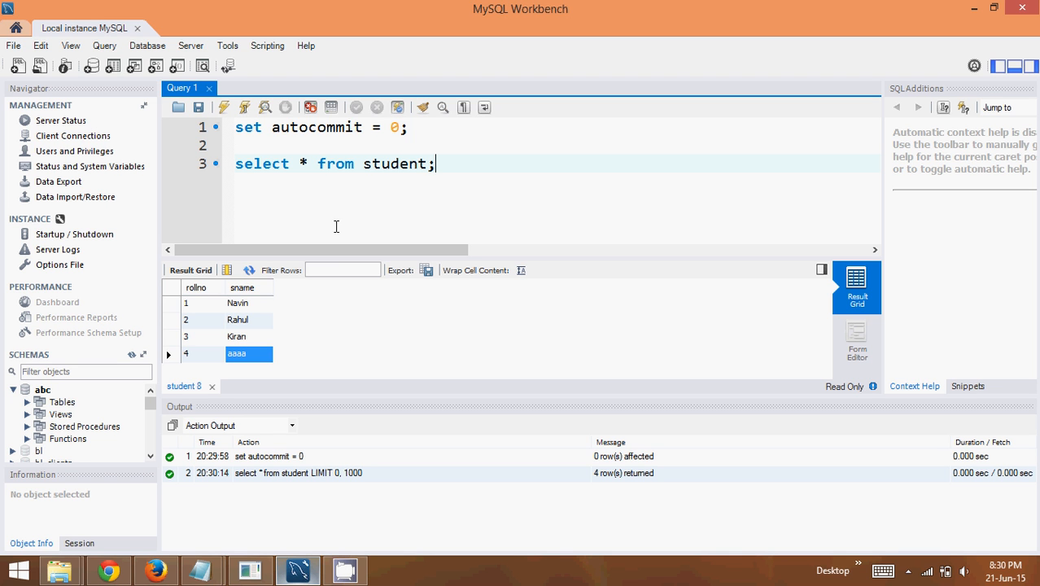
pyautogui.click(237, 320)
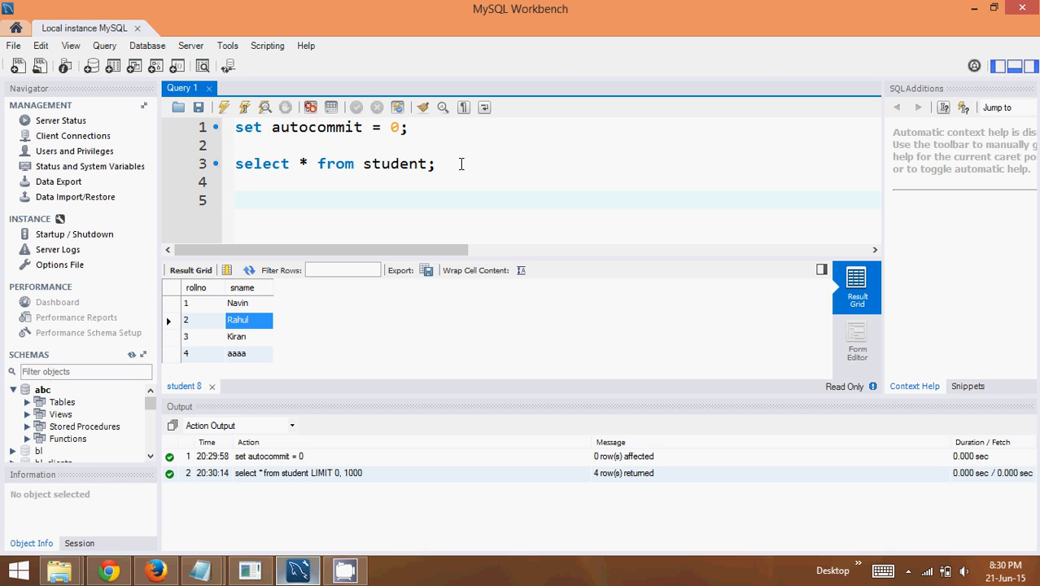
# Write insert into student values (5,'Mangesh'); on a new line
pyautogui.click(235, 200)
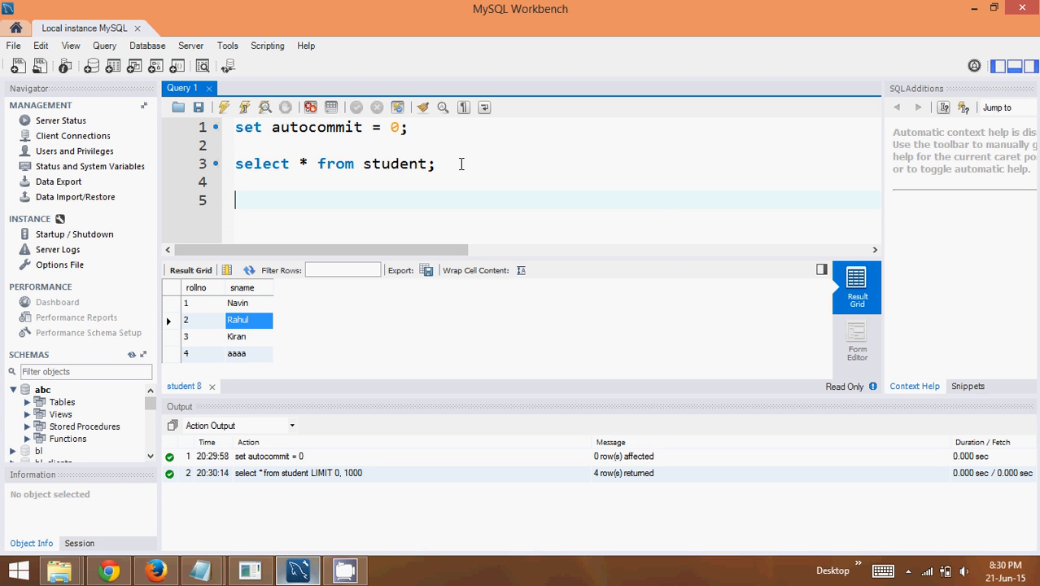
pyautogui.write('ins')
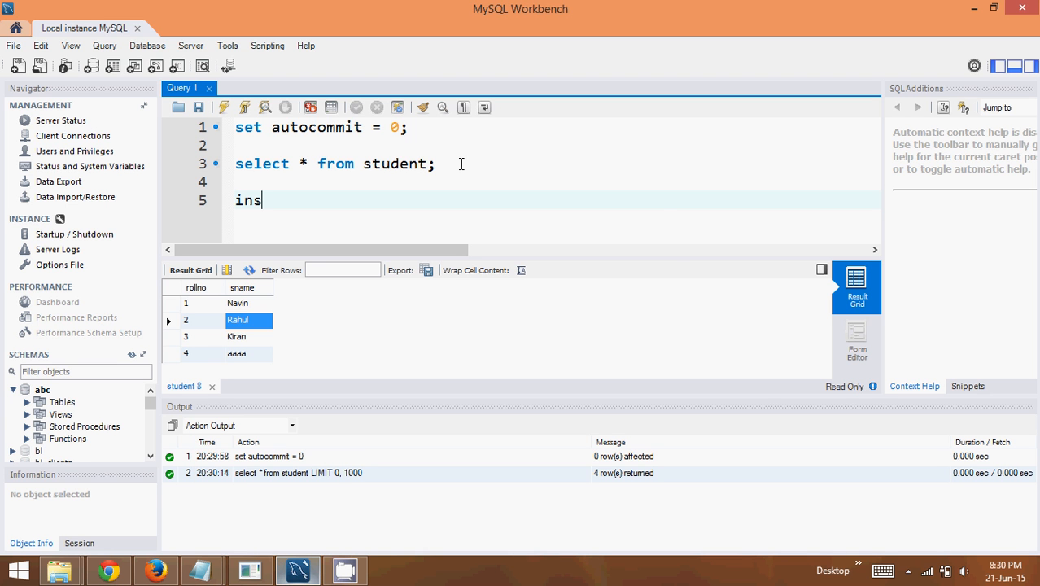
pyautogui.write('ert')
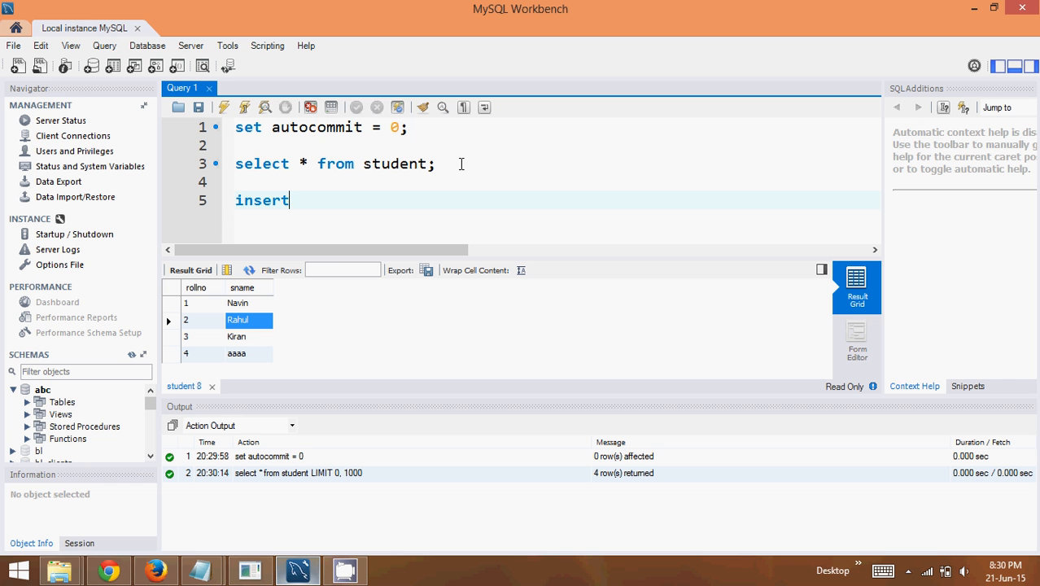
pyautogui.write('into s')
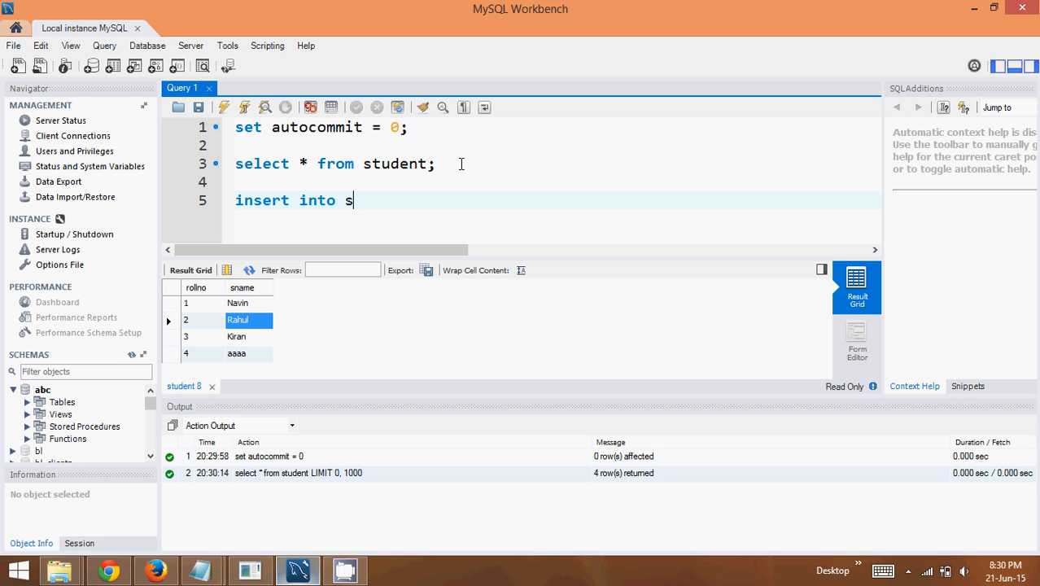
pyautogui.write('tudent values (')
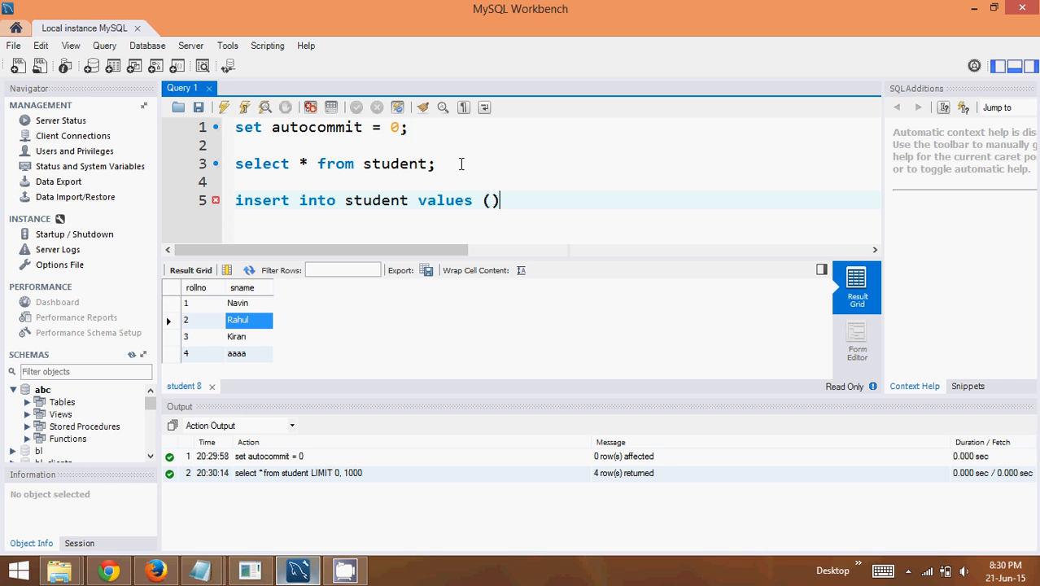
pyautogui.write('6')
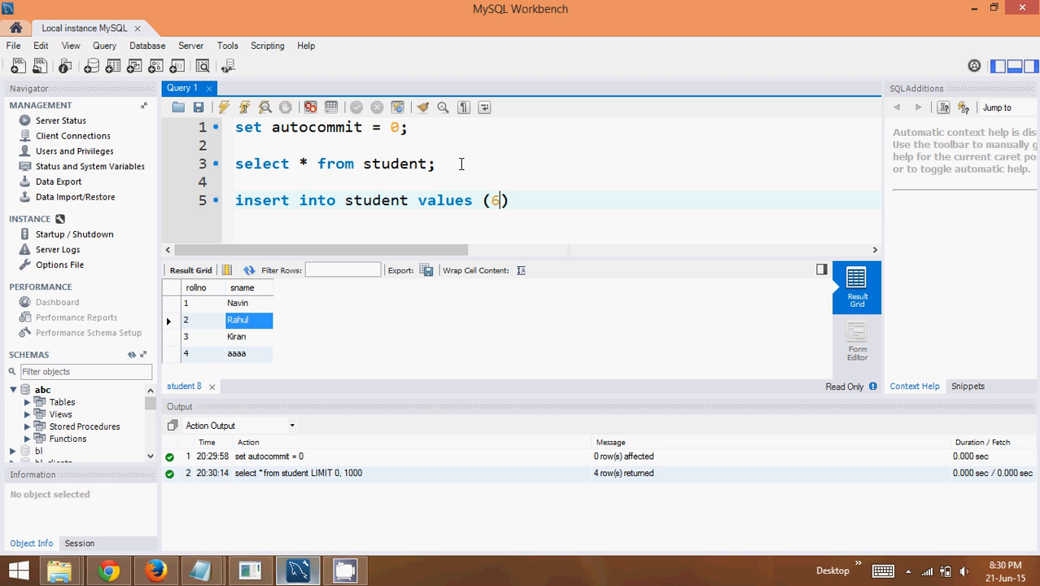
pyautogui.write('5')
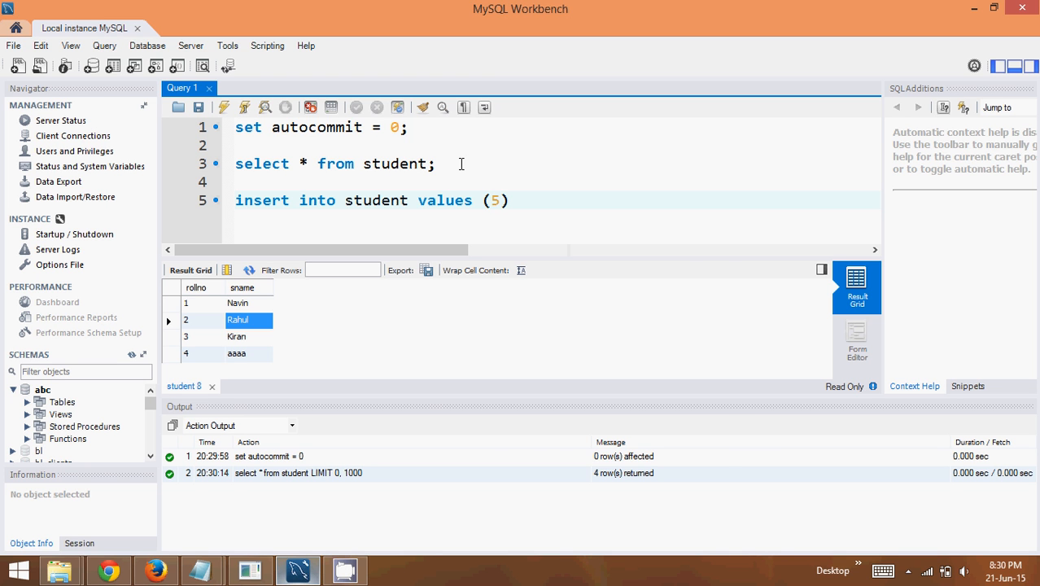
pyautogui.write(".,'")
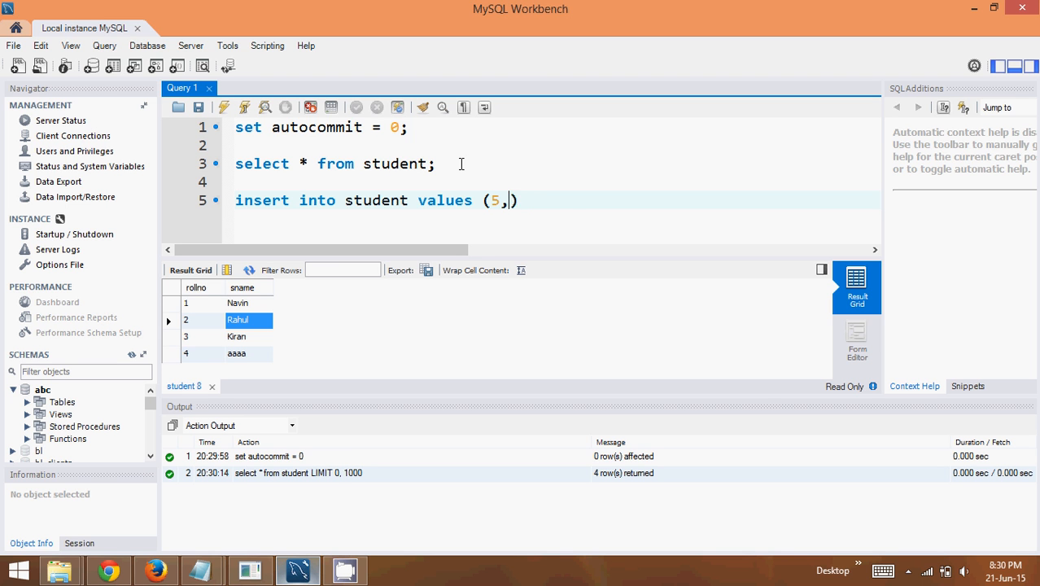
pyautogui.write("''")
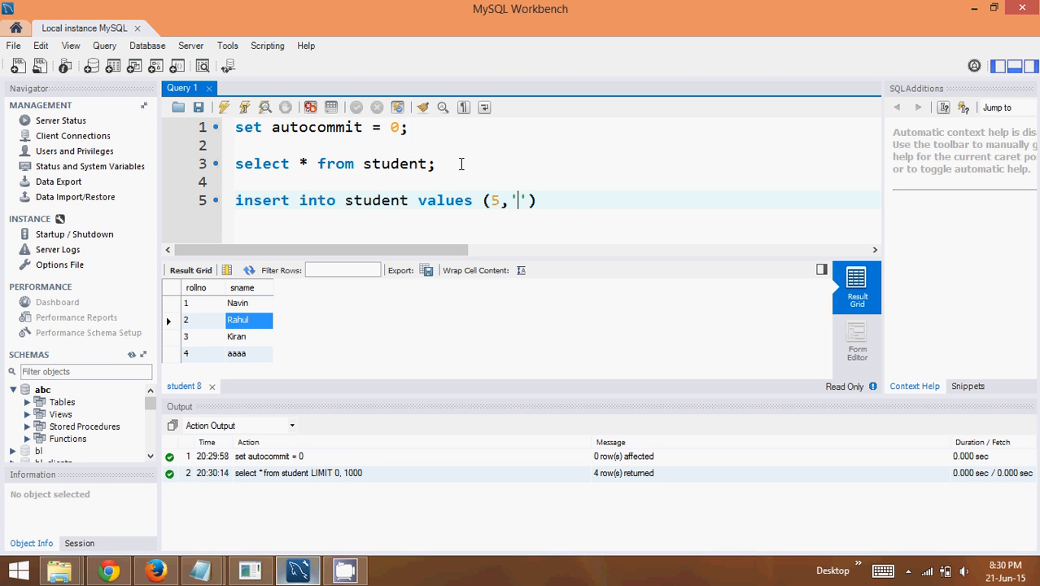
pyautogui.write('Mangesh')
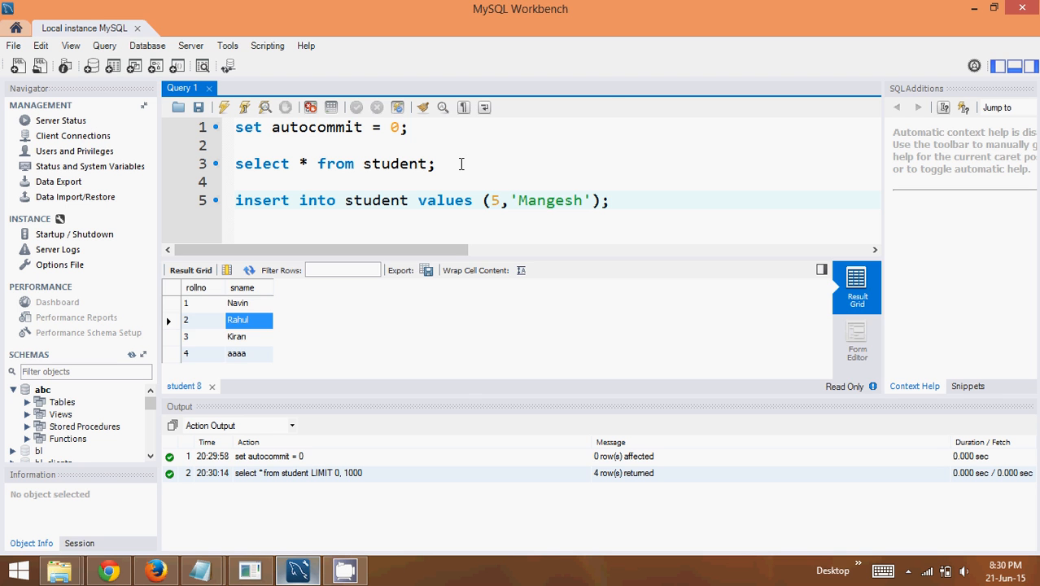
# Execute the Mangesh insert and rerun the select to show five student rows
pyautogui.click(224, 107)
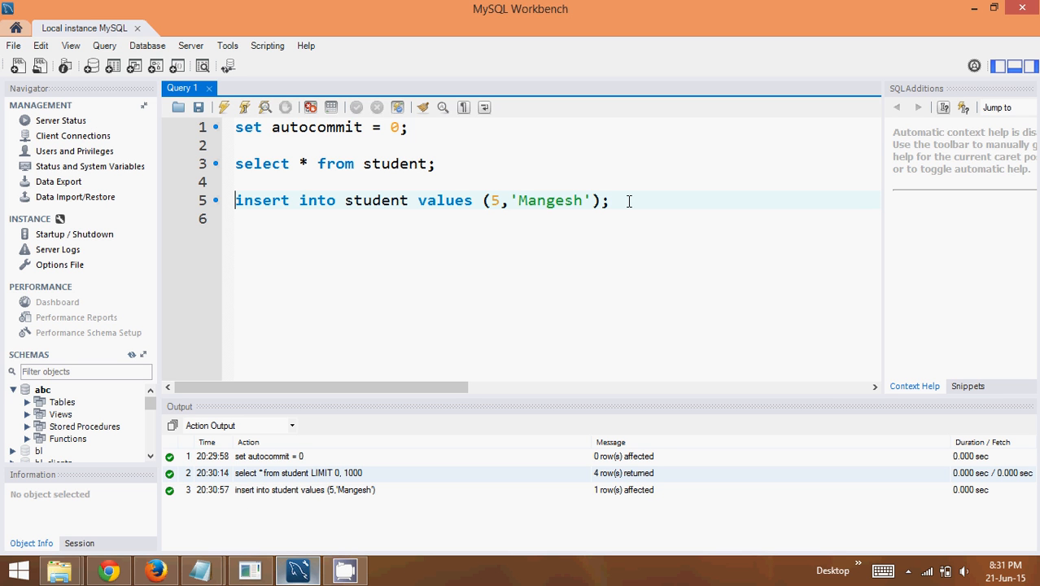
pyautogui.click(225, 107)
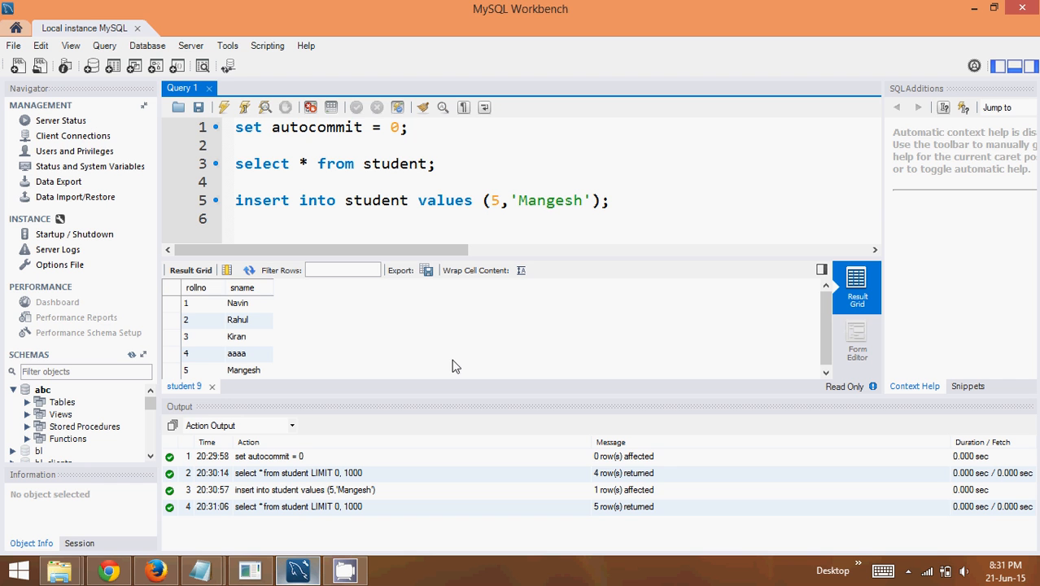
pyautogui.click(681, 218)
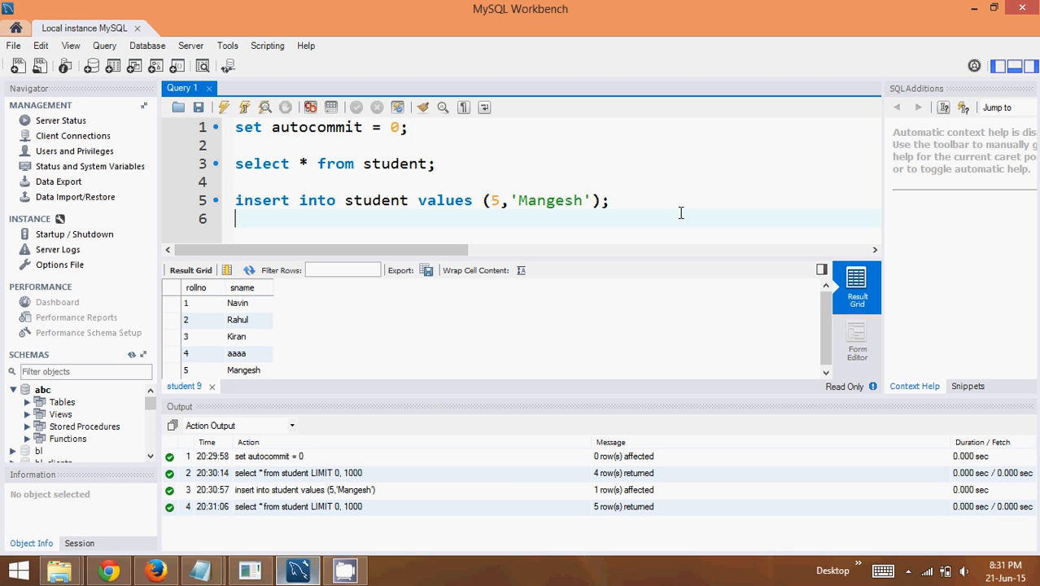
# Add and execute rollback; then rerun the select so Mangesh disappears from the four rows
pyautogui.scroll(-3)
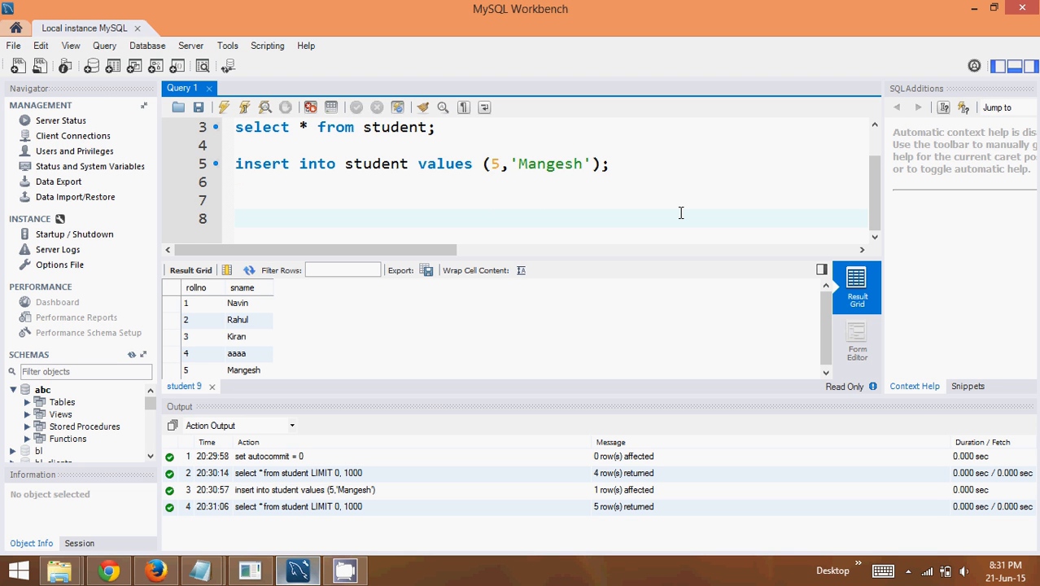
pyautogui.write('rollback')
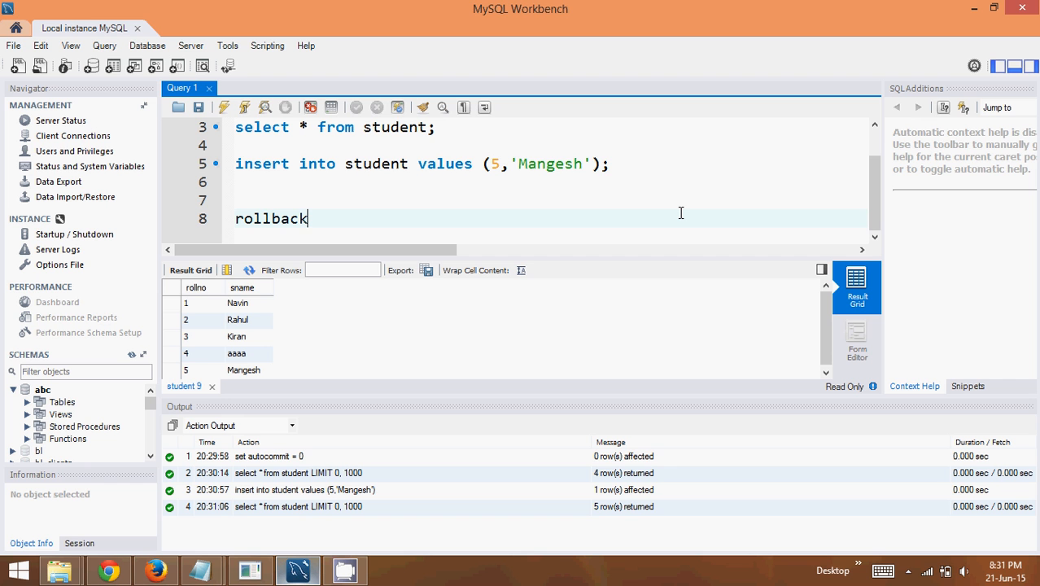
pyautogui.write(';')
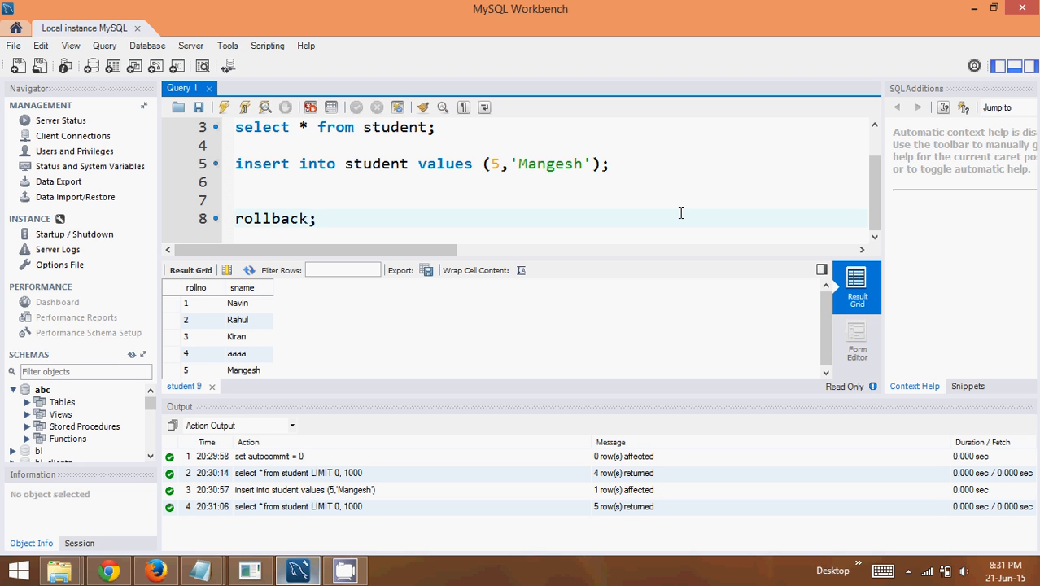
pyautogui.click(224, 107)
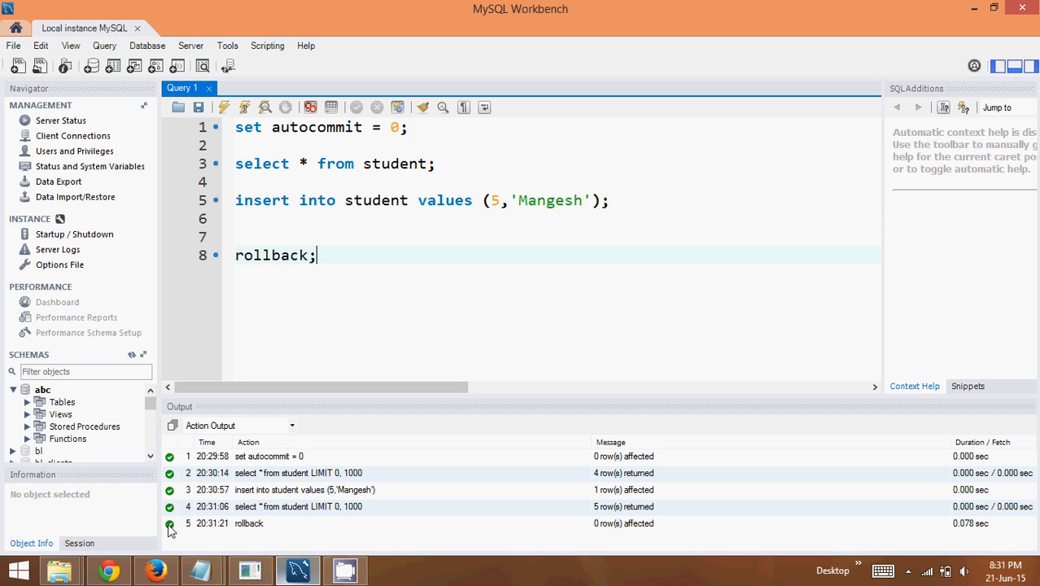
pyautogui.click(346, 163)
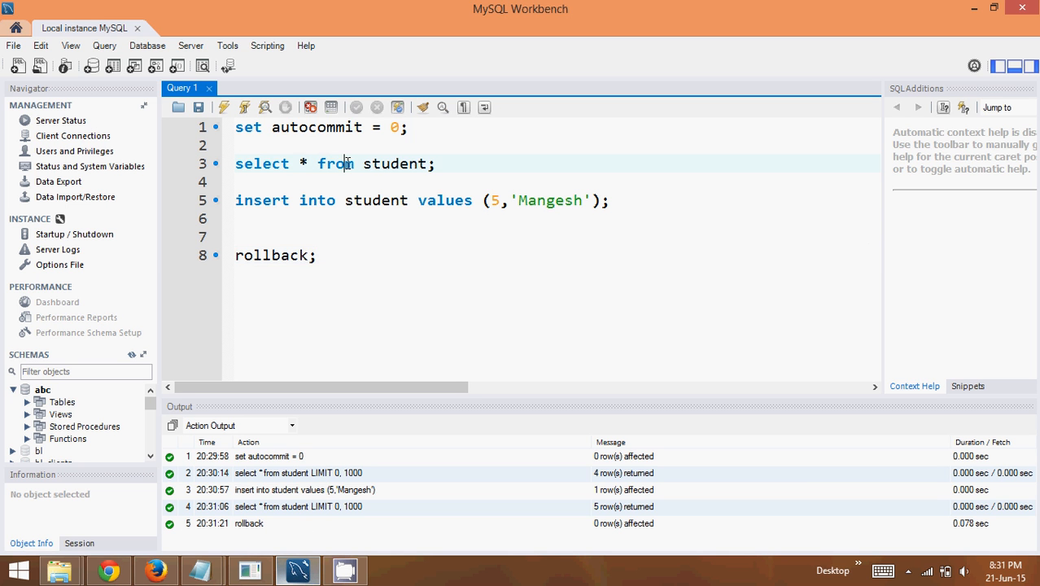
pyautogui.click(227, 107)
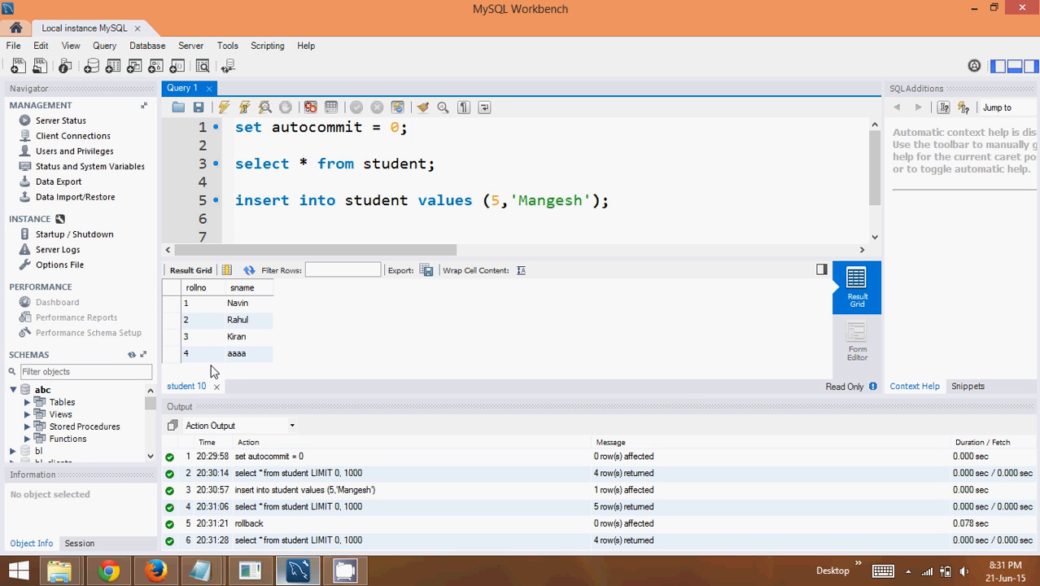
# Execute the Mangesh insert again and rerun the select to show five rows once more
pyautogui.click(423, 219)
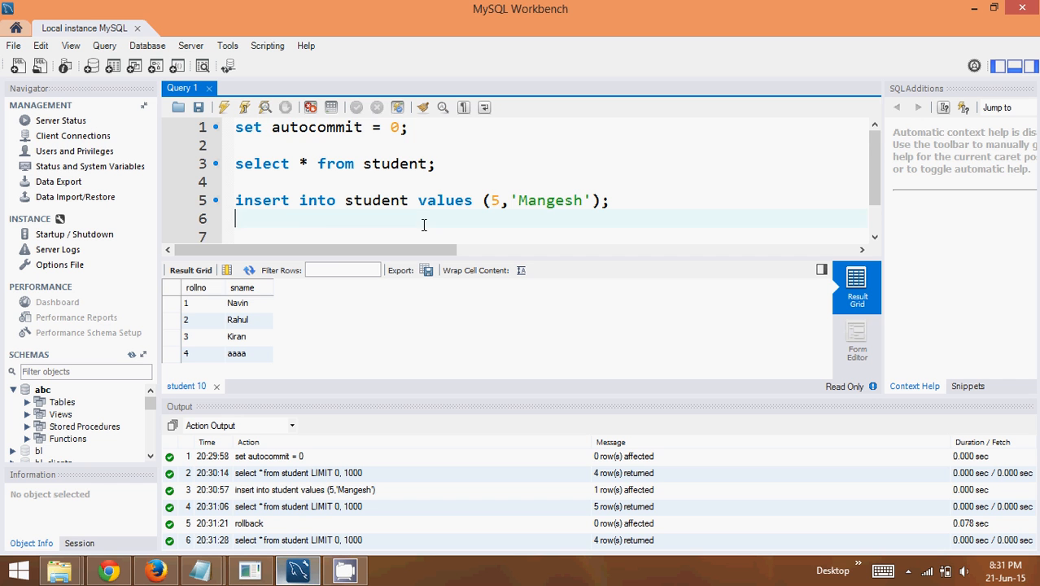
pyautogui.write('rollback;')
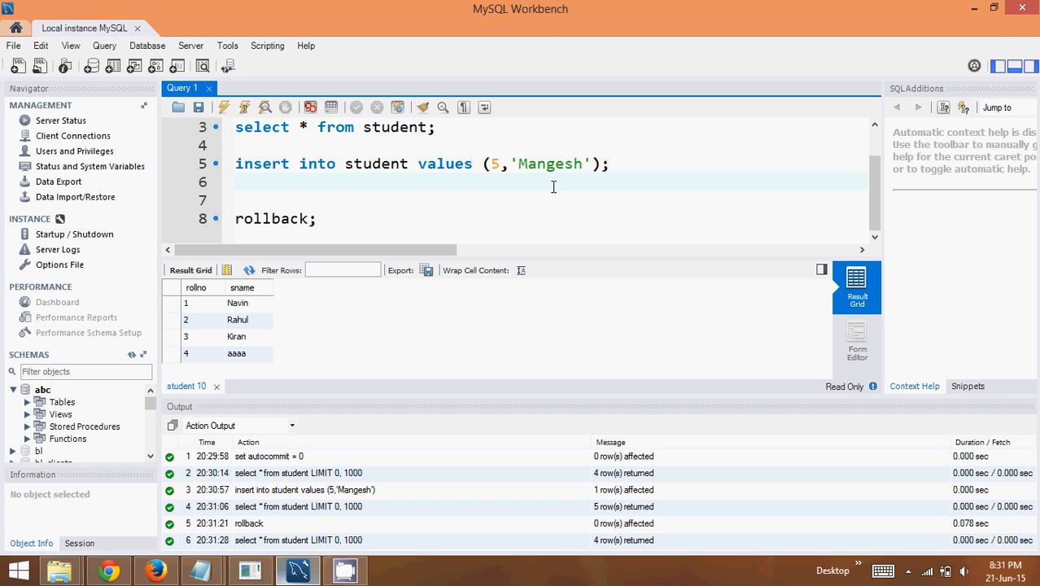
pyautogui.click(605, 163)
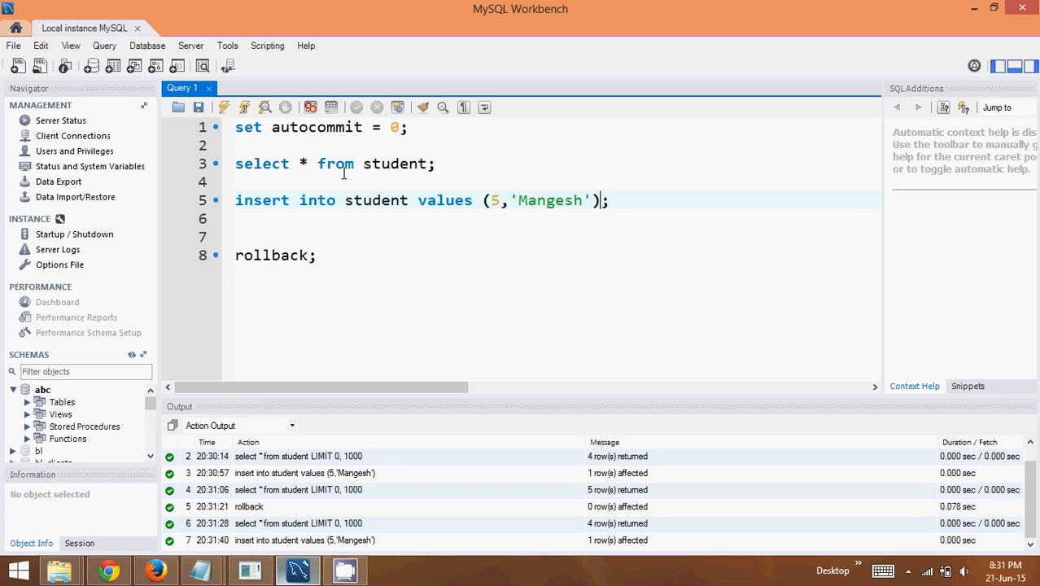
pyautogui.click(224, 106)
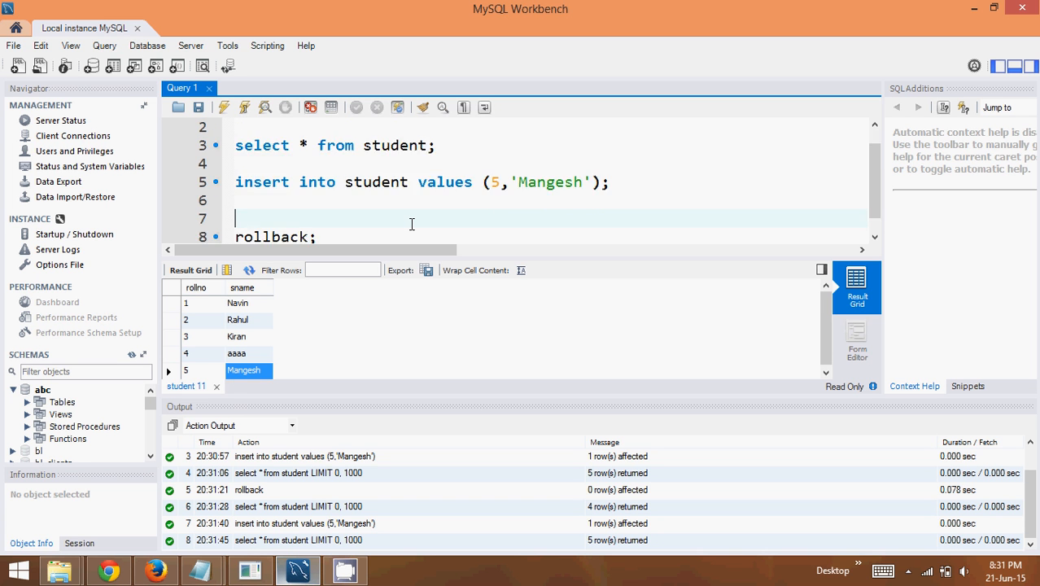
# Add commit; between the insert and rollback, then execute the select and the rollback
pyautogui.write('commi')
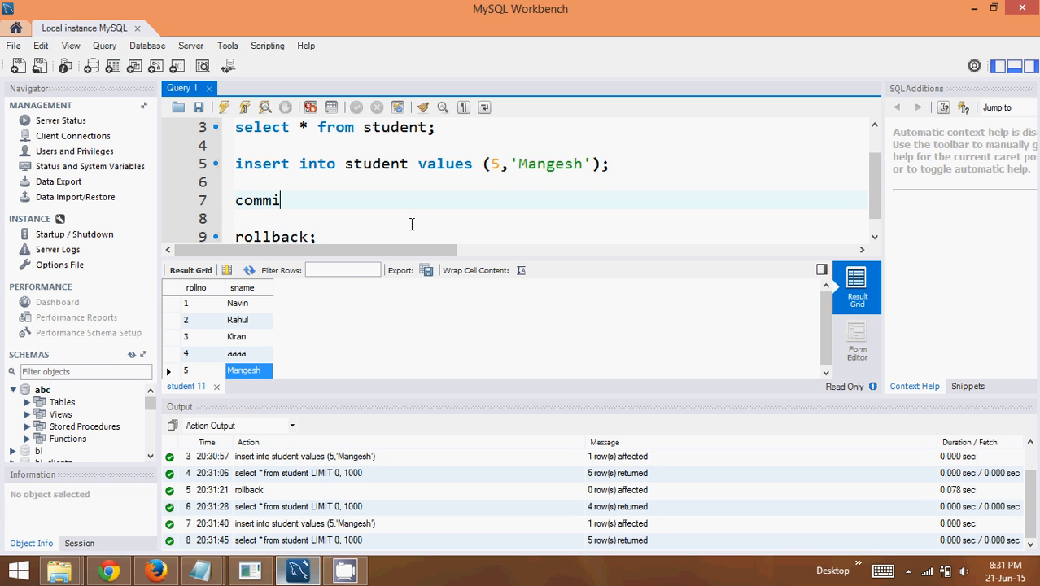
pyautogui.write('t;')
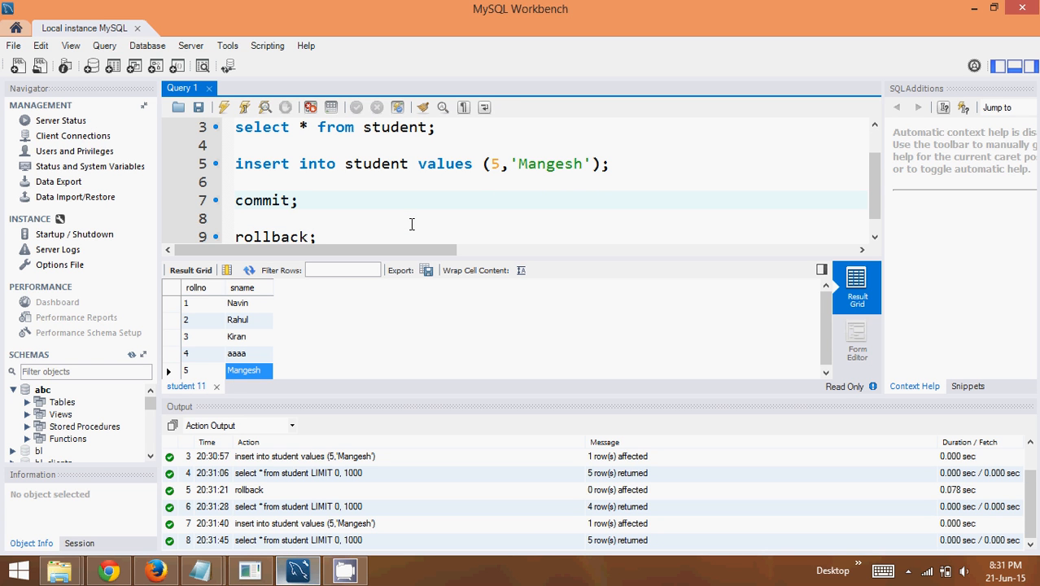
pyautogui.click(298, 200)
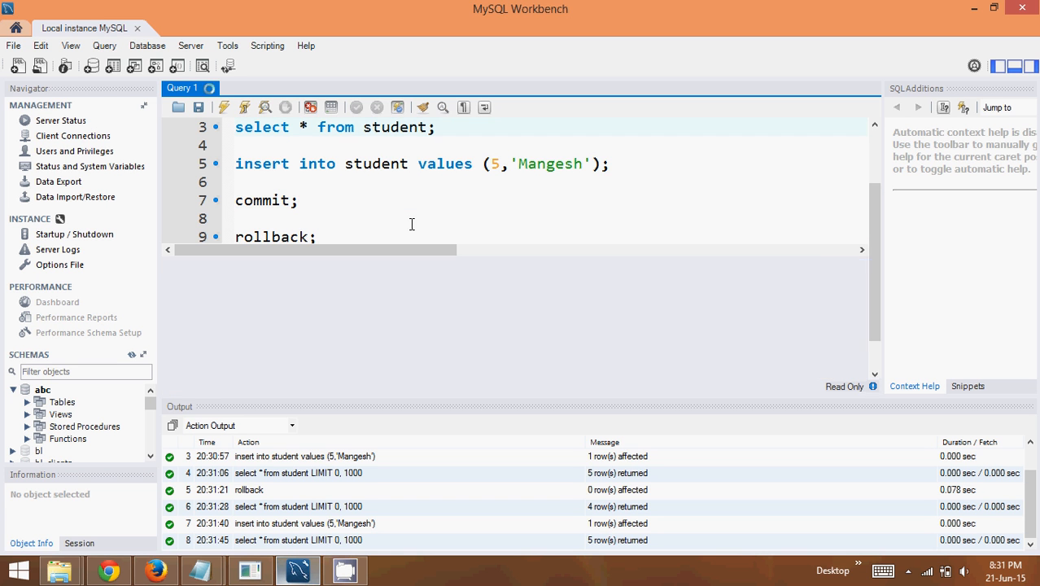
pyautogui.click(223, 106)
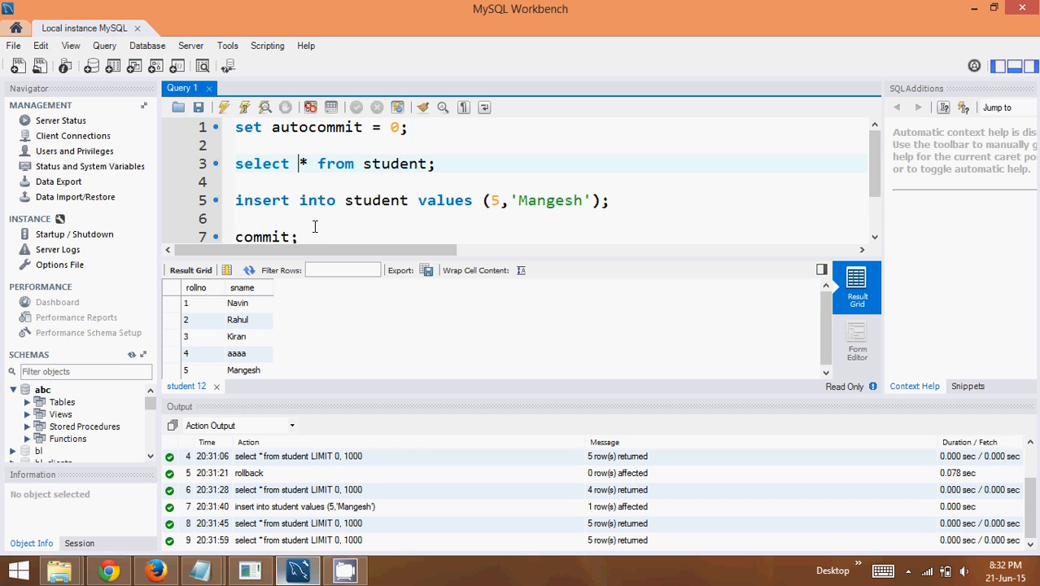
pyautogui.write('rollback;')
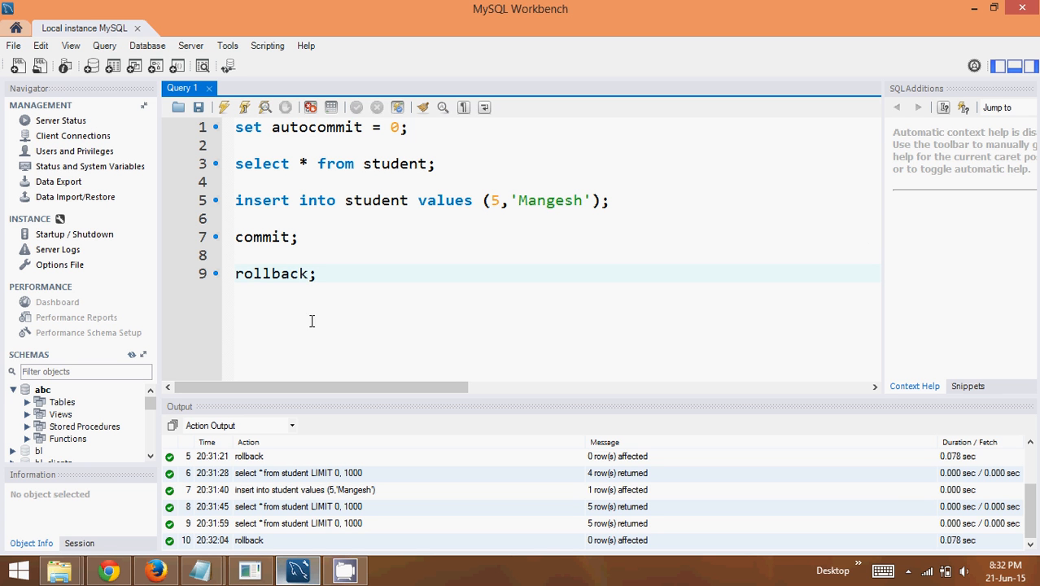
# Rerun the Mangesh insert with commit; and confirm the select lists five rows including Mangesh
pyautogui.click(244, 107)
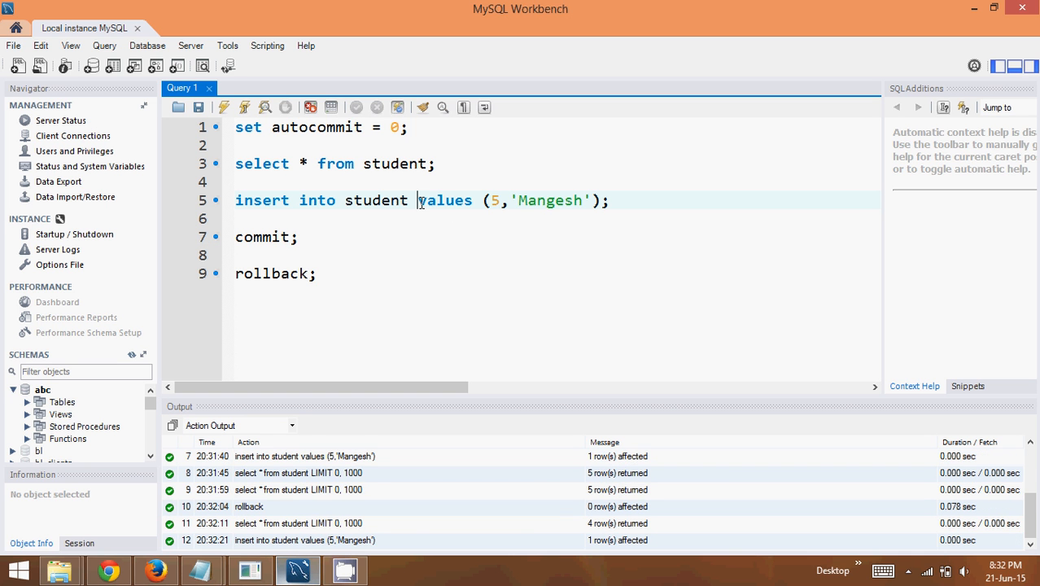
pyautogui.click(269, 237)
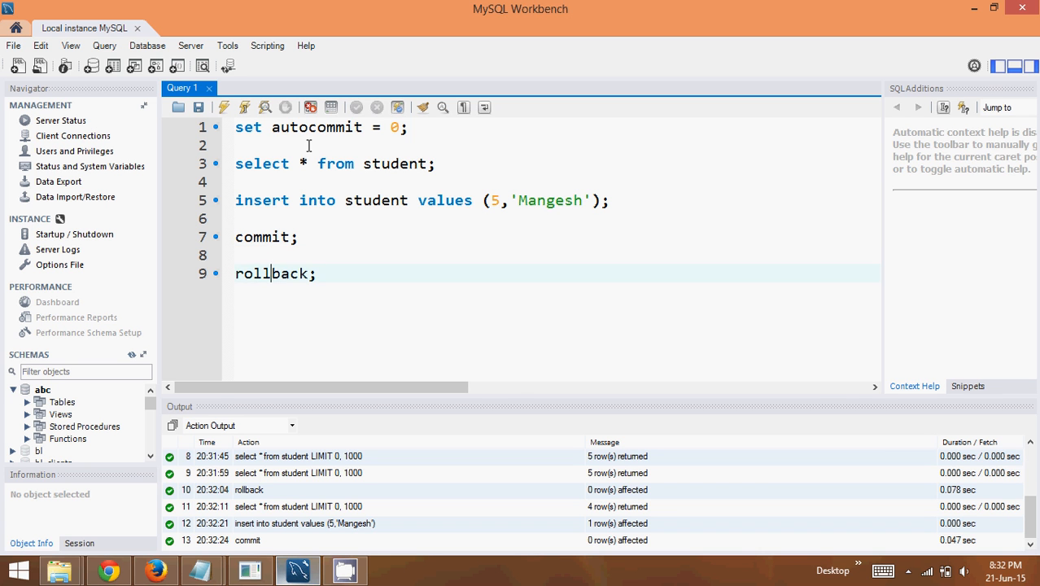
pyautogui.click(224, 107)
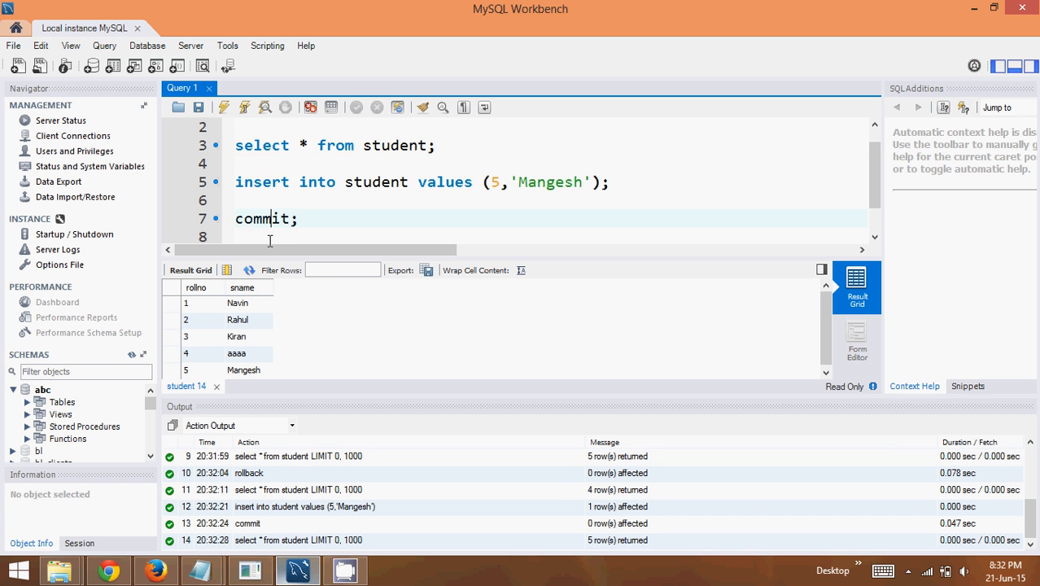
# Execute rollback; after the commit and confirm the select still keeps the Mangesh row
pyautogui.write('rollback;')
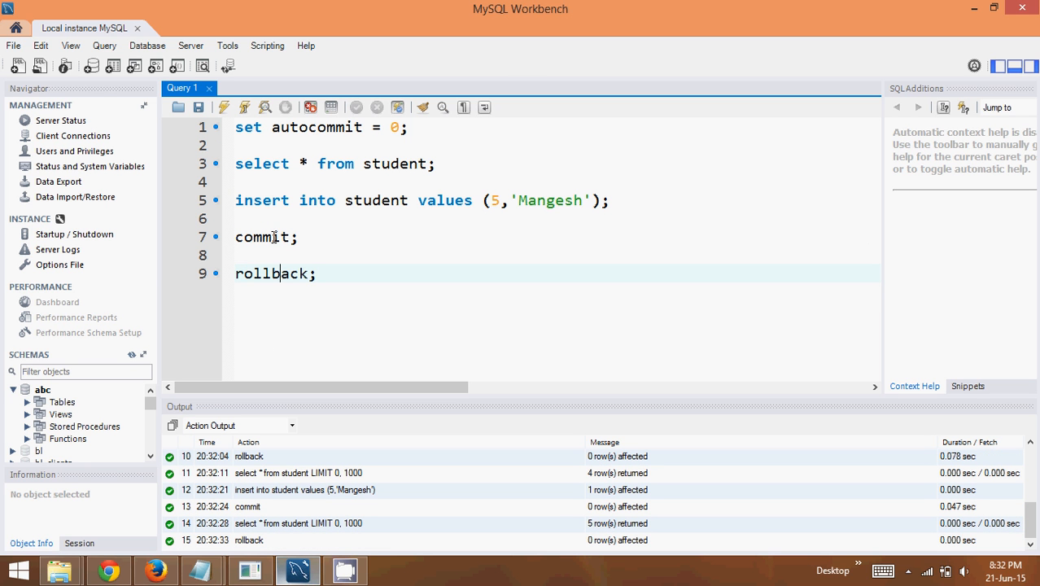
pyautogui.click(224, 106)
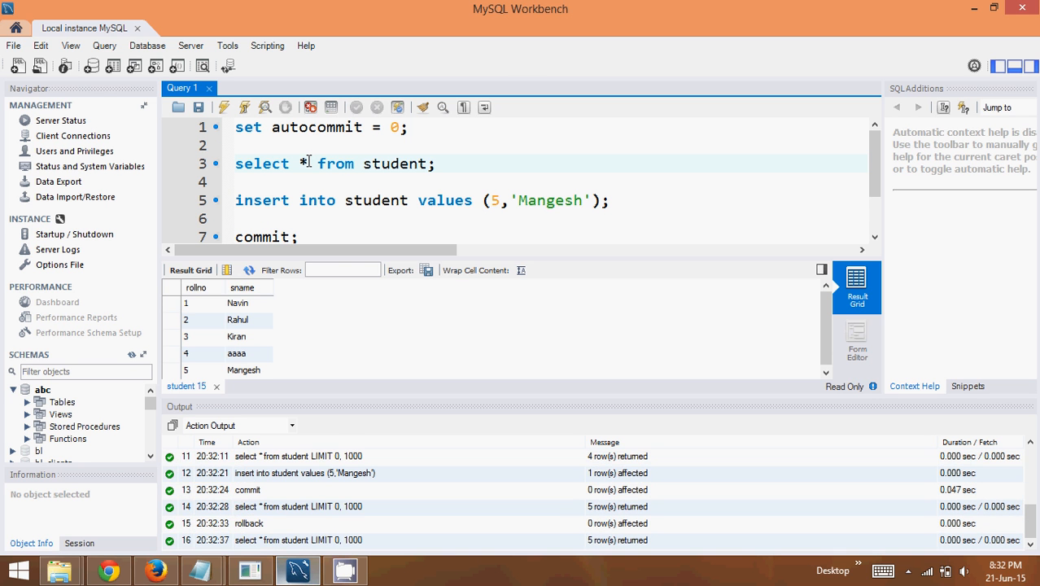
pyautogui.click(243, 371)
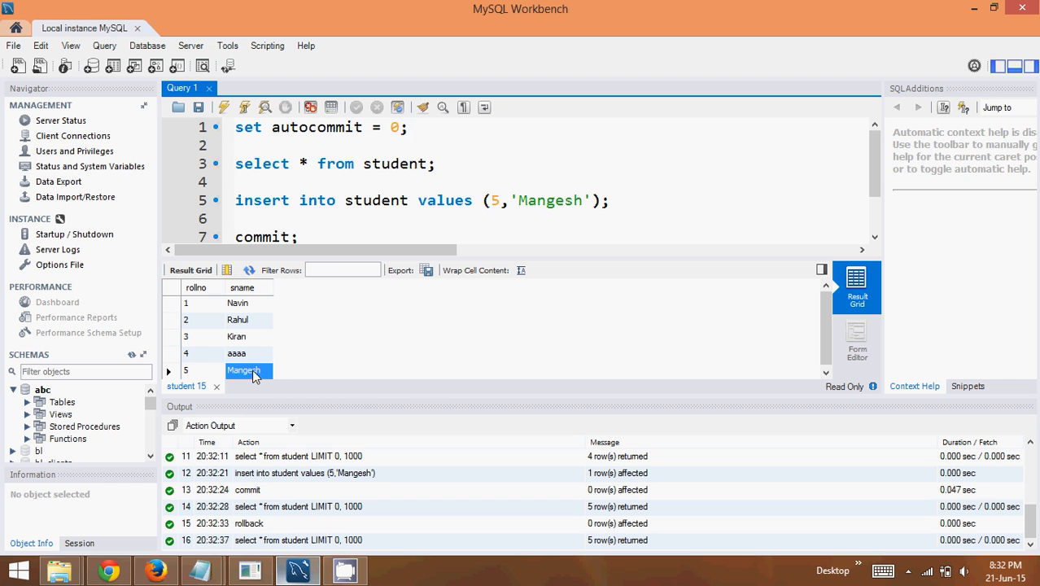